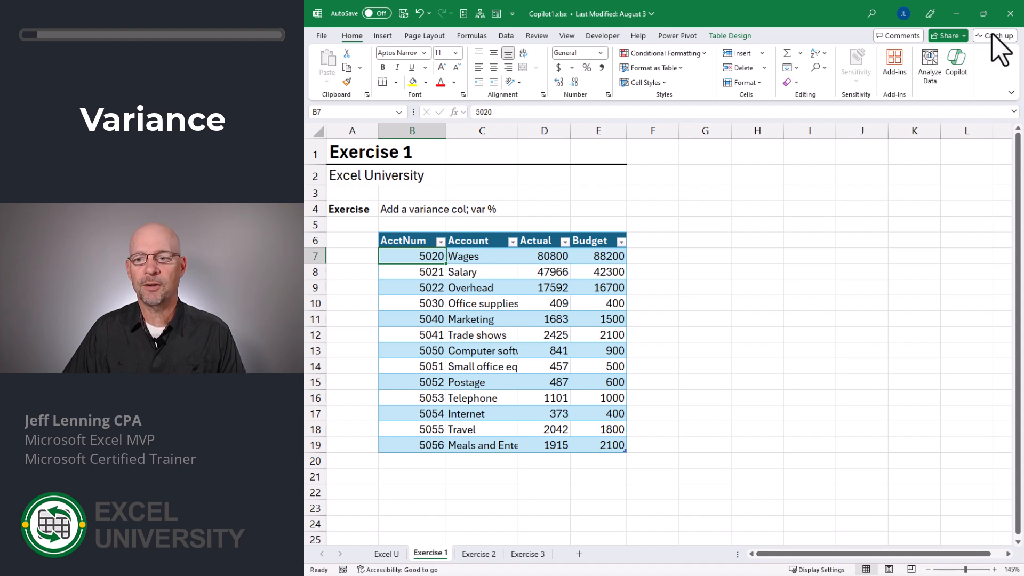
# Step: Bring up Copilot beside the Exercise 1 budget table from the Home ribbon
pyautogui.click(956, 57)
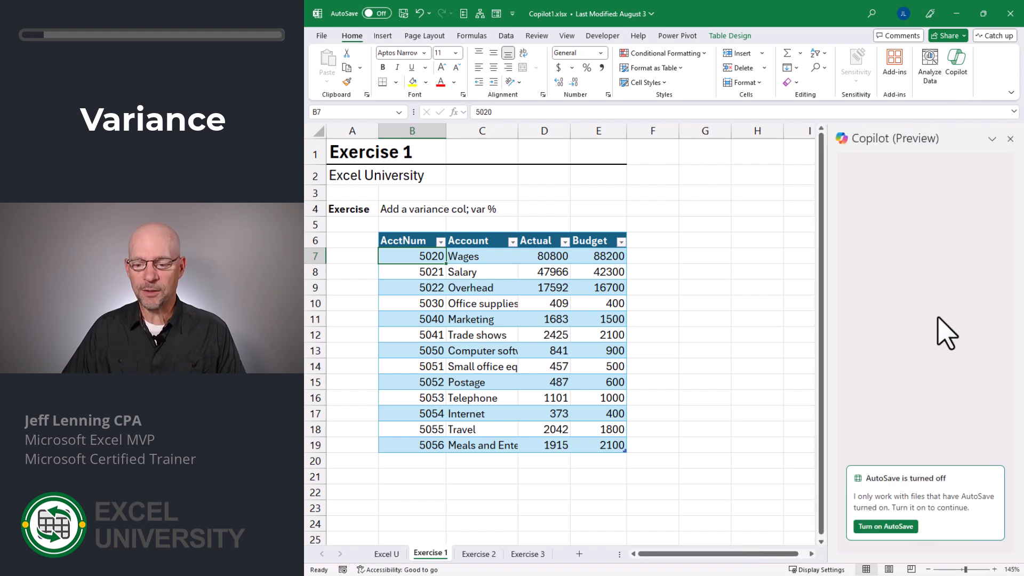
pyautogui.moveTo(973, 496)
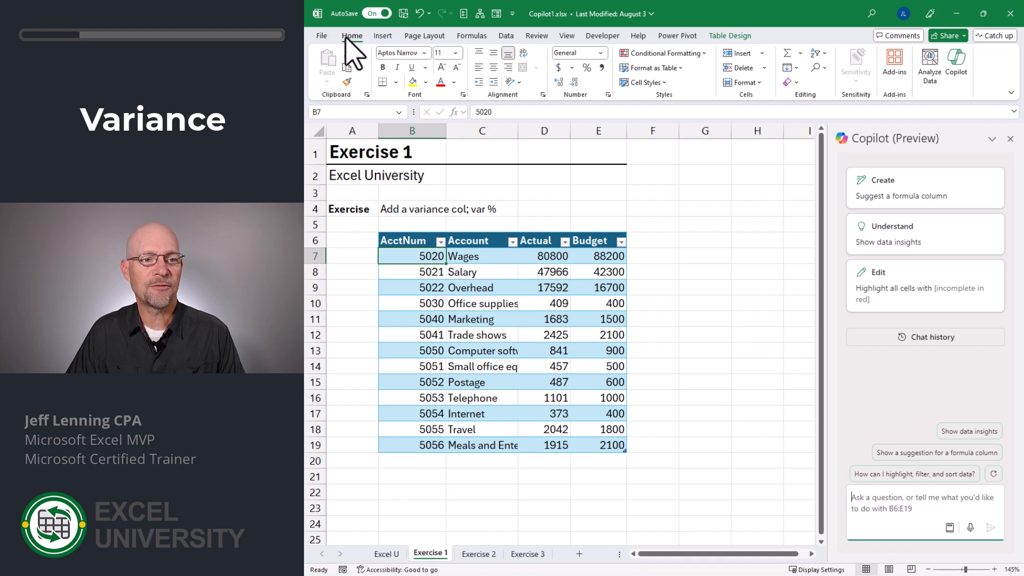
pyautogui.moveTo(678, 474)
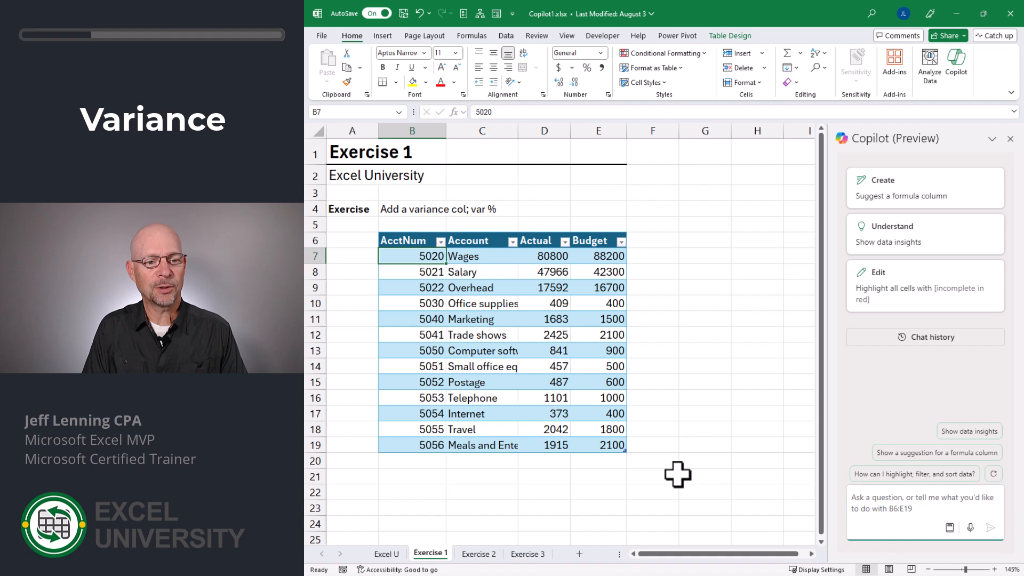
# Step: Ask Copilot for a variance column and insert its Variance = Actual minus Budget column, checking the first cell's formula
pyautogui.write('add a varian')
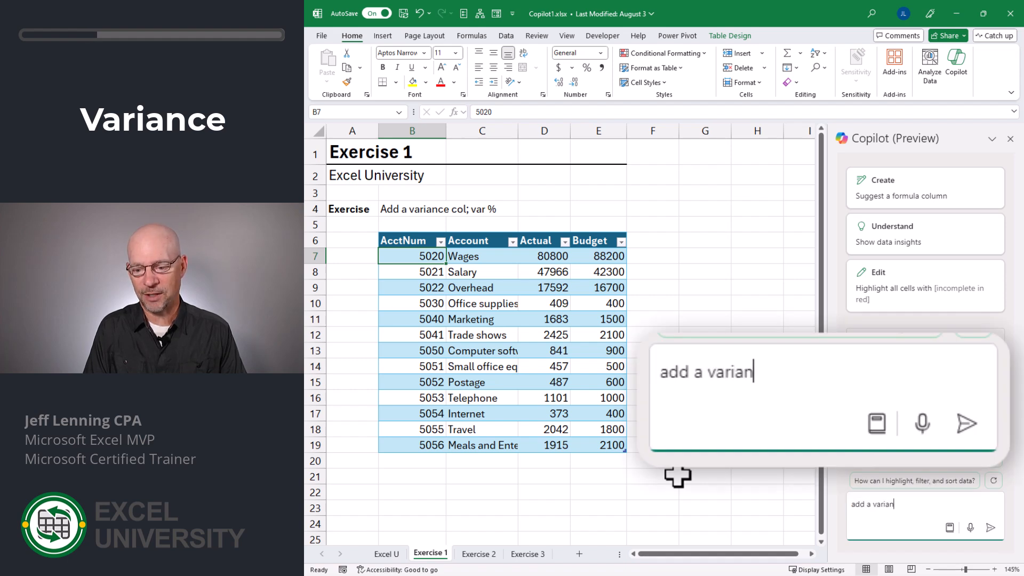
pyautogui.click(966, 423)
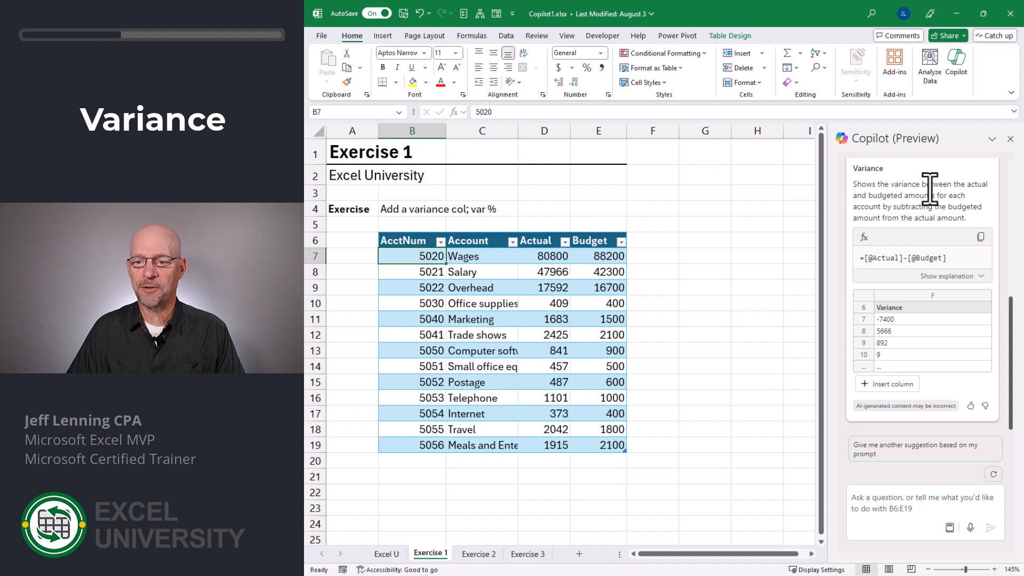
pyautogui.moveTo(904, 265)
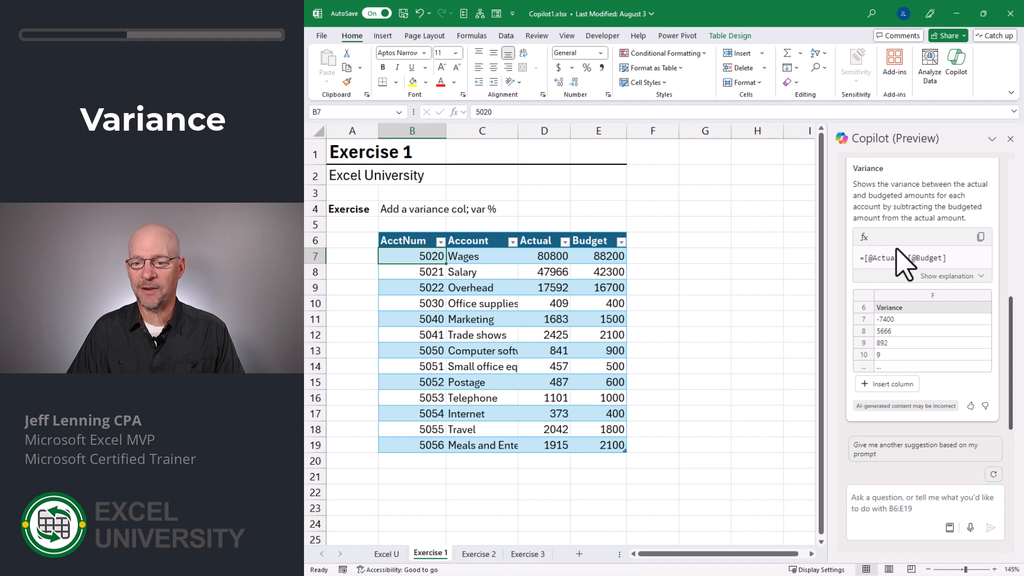
pyautogui.moveTo(969, 323)
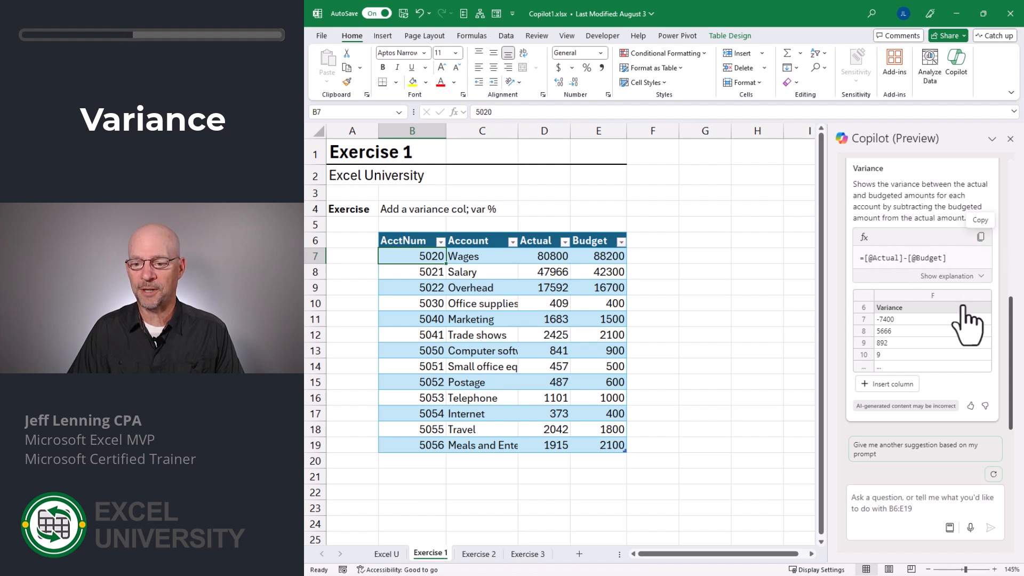
pyautogui.moveTo(907, 373)
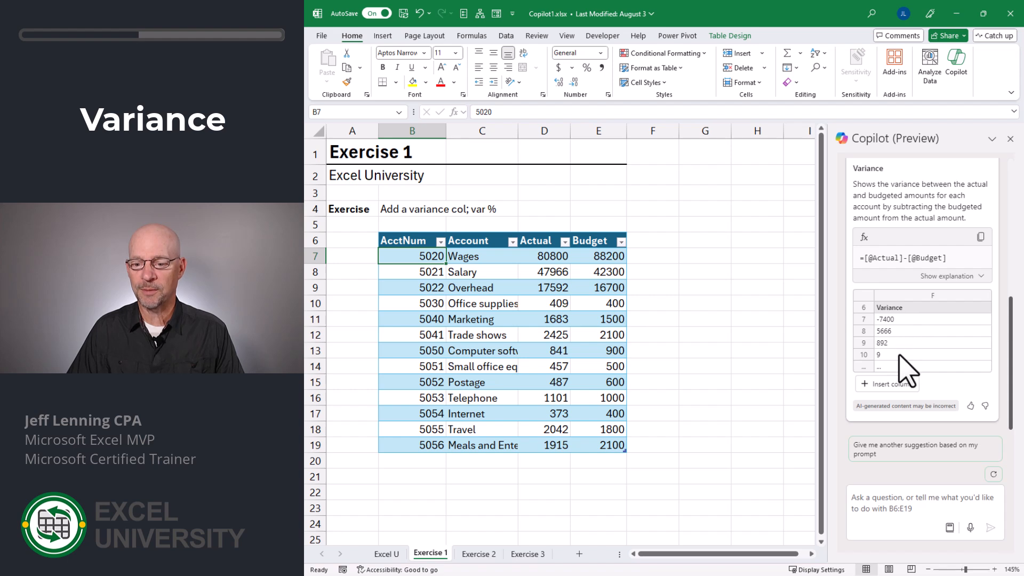
pyautogui.moveTo(947, 397)
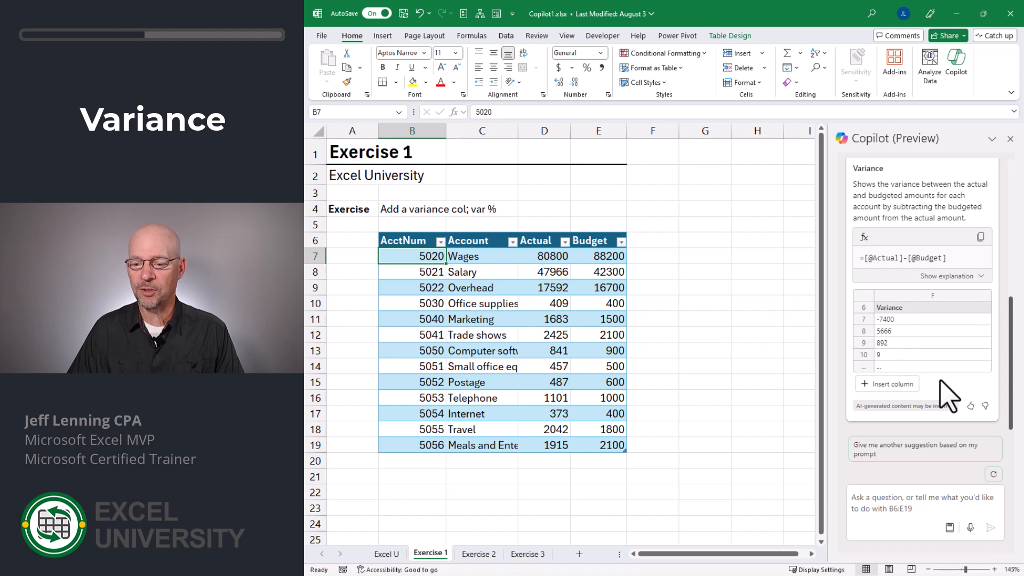
pyautogui.click(886, 384)
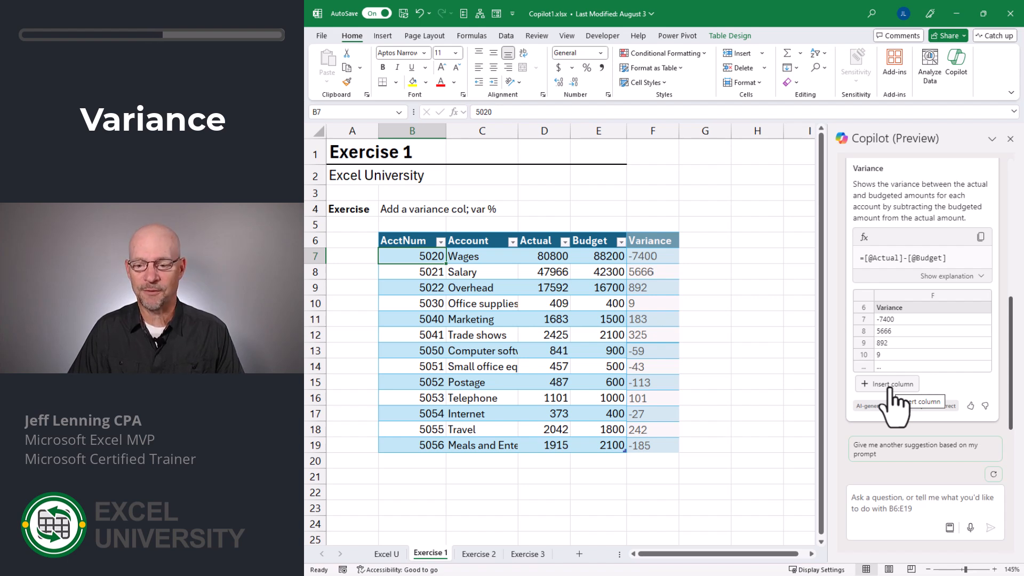
pyautogui.click(886, 383)
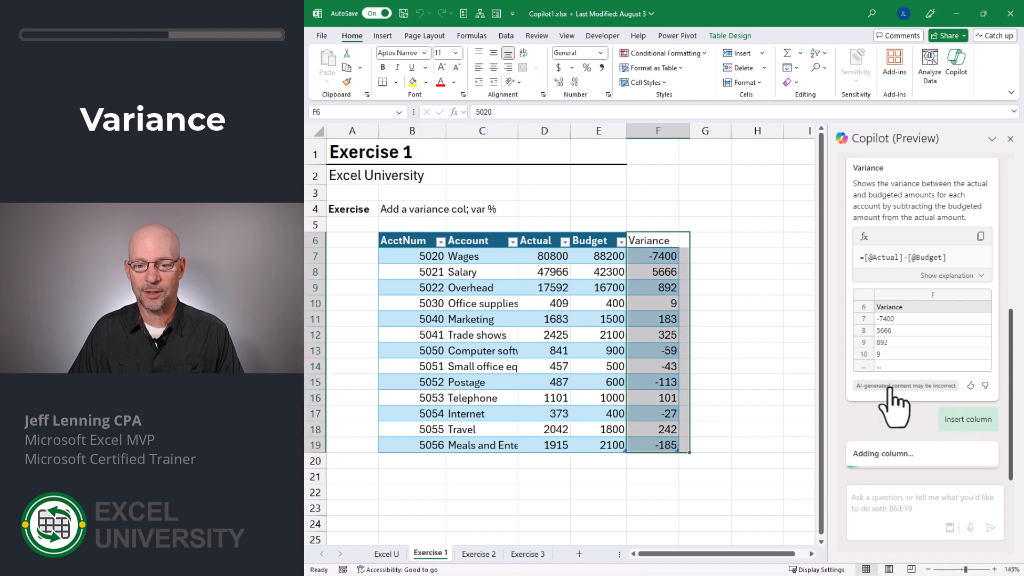
pyautogui.click(967, 418)
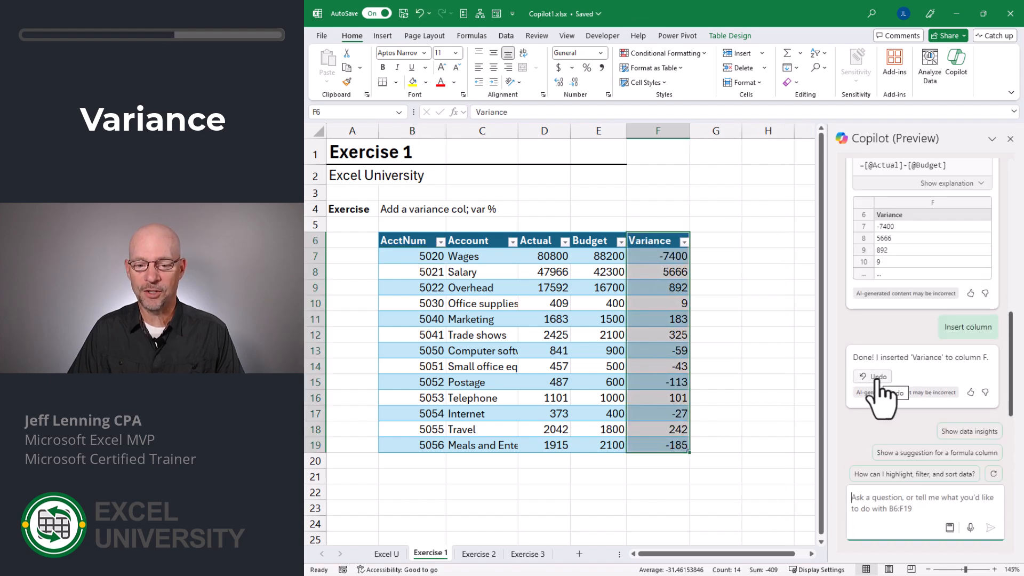
pyautogui.click(658, 254)
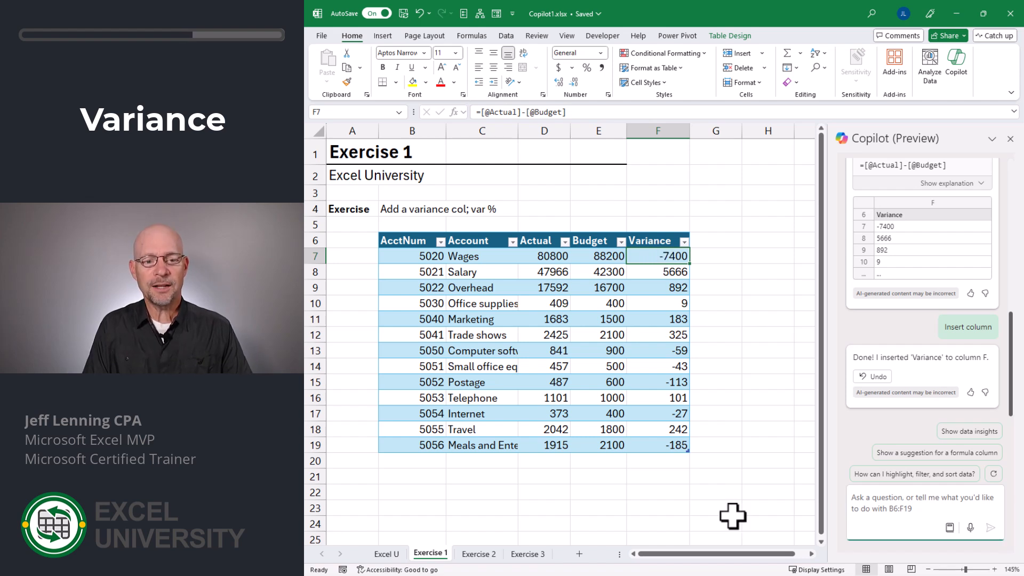
# Step: Ask Copilot for a var % column and insert its Var % = Variance over Budget column into the table
pyautogui.write('add a var')
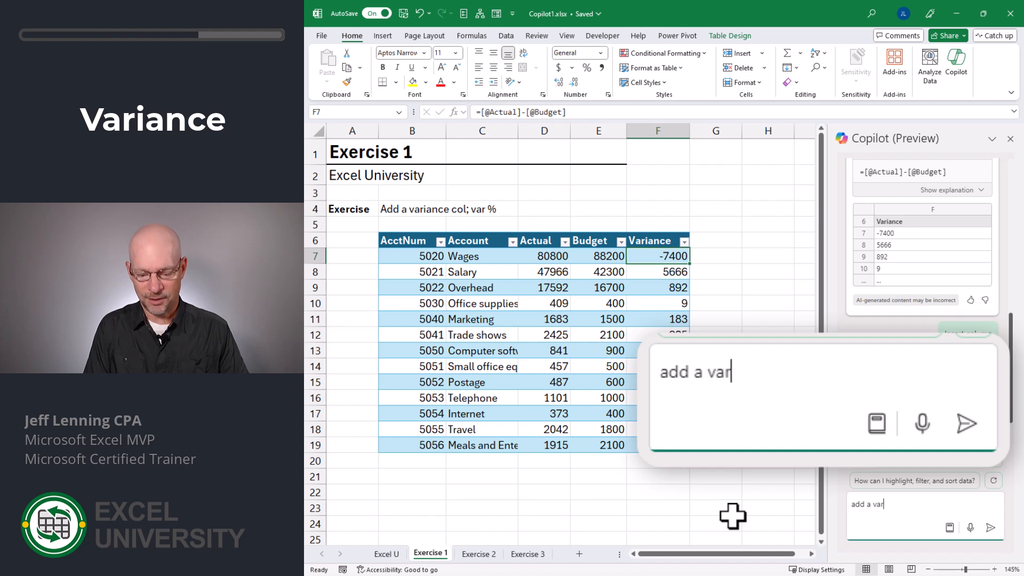
pyautogui.write('% co')
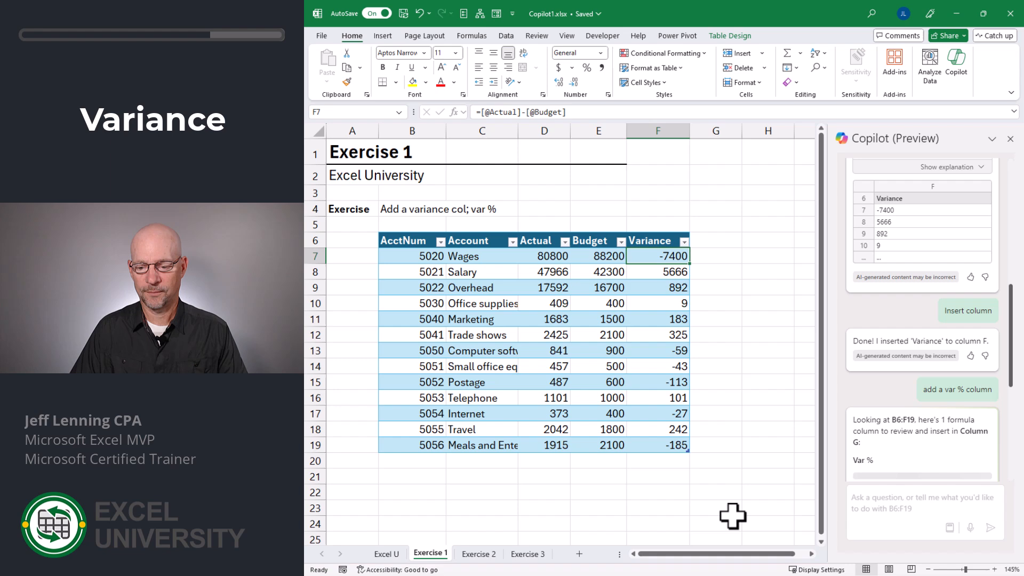
pyautogui.scroll(-3)
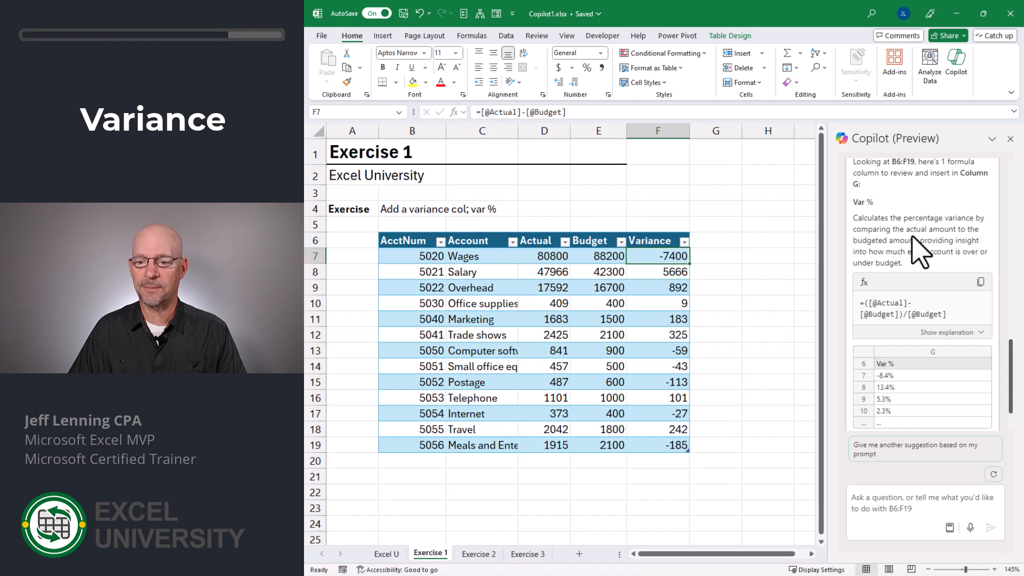
pyautogui.scroll(-3)
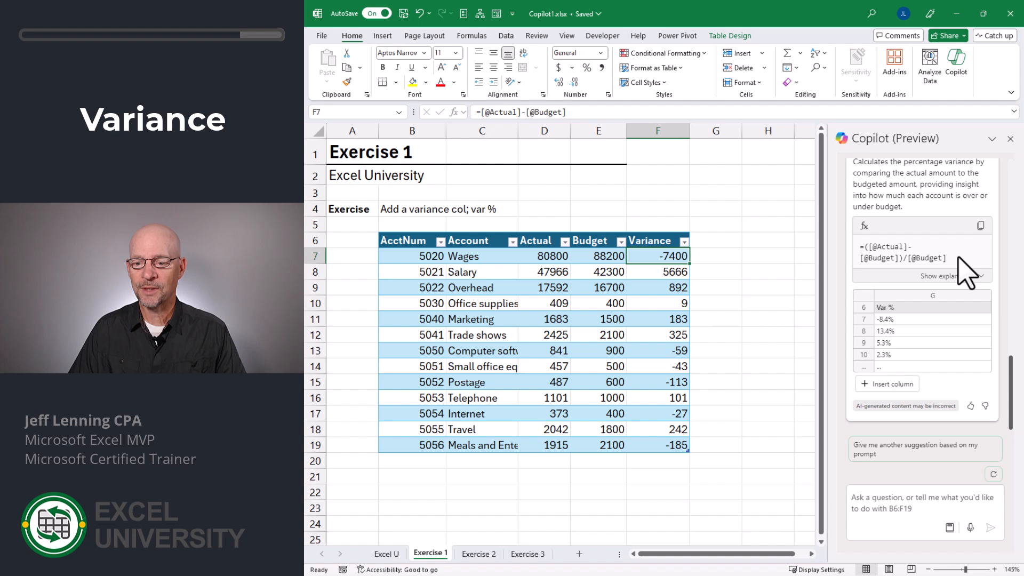
pyautogui.click(886, 383)
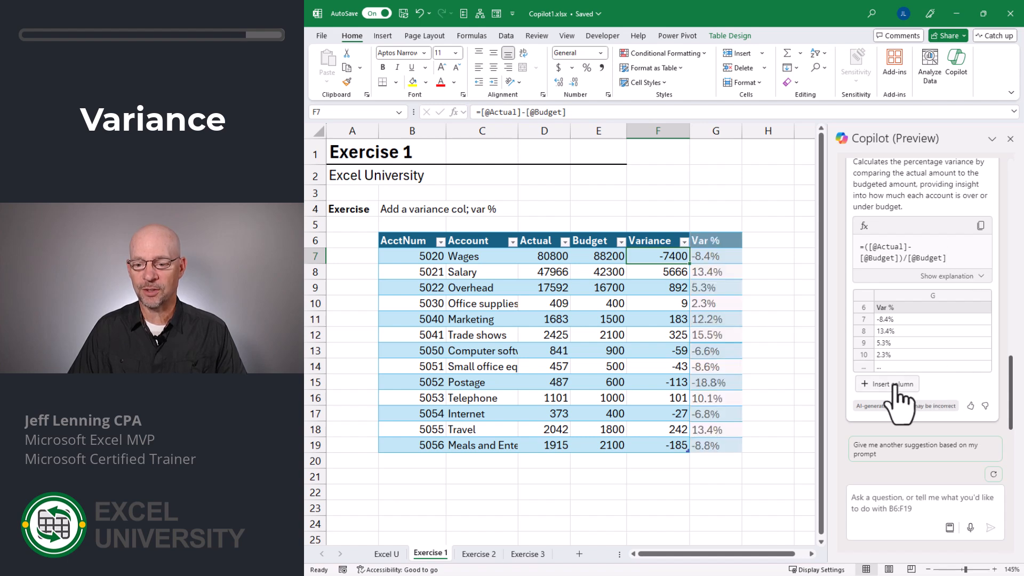
pyautogui.click(886, 383)
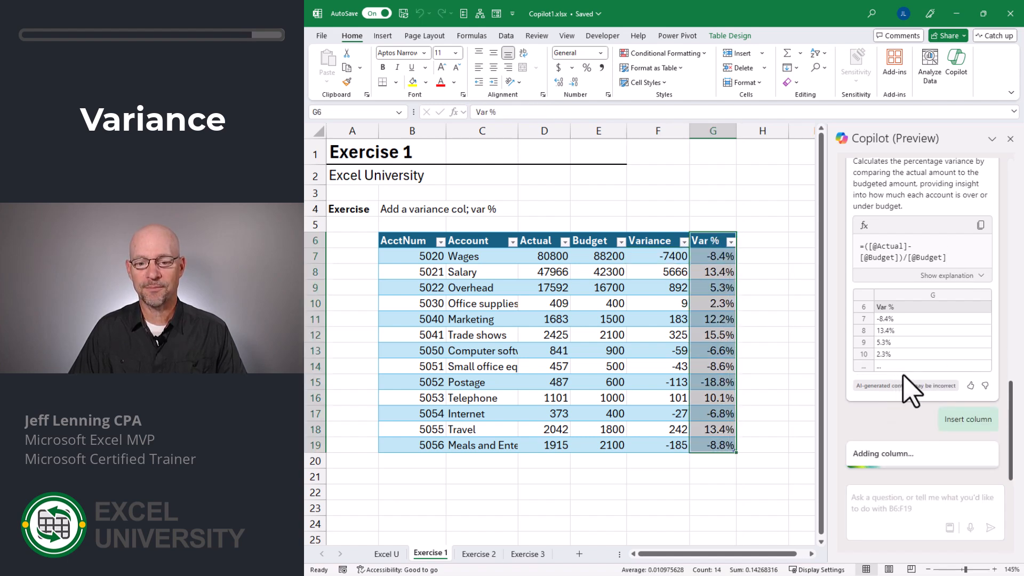
pyautogui.click(967, 418)
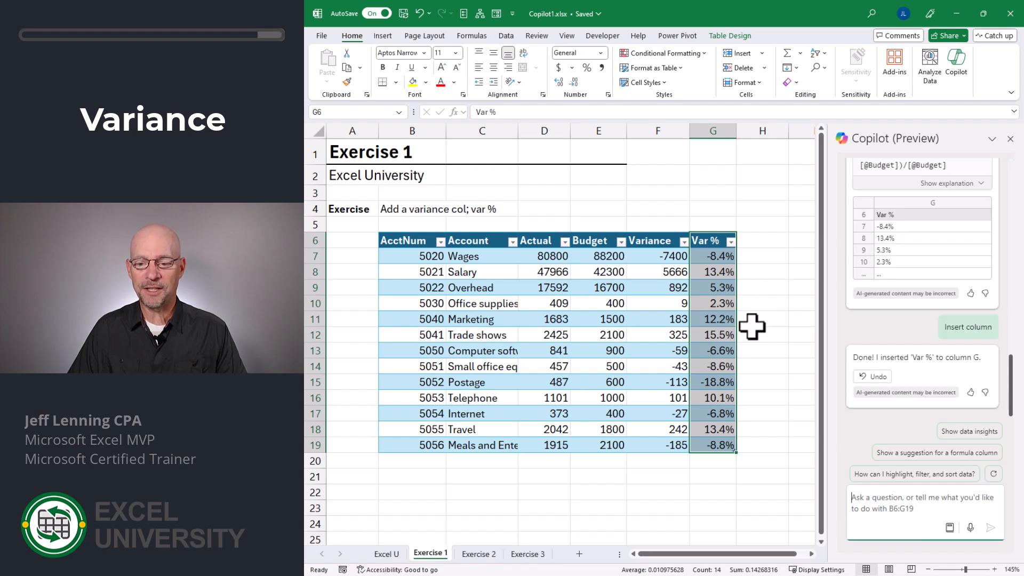
pyautogui.click(478, 553)
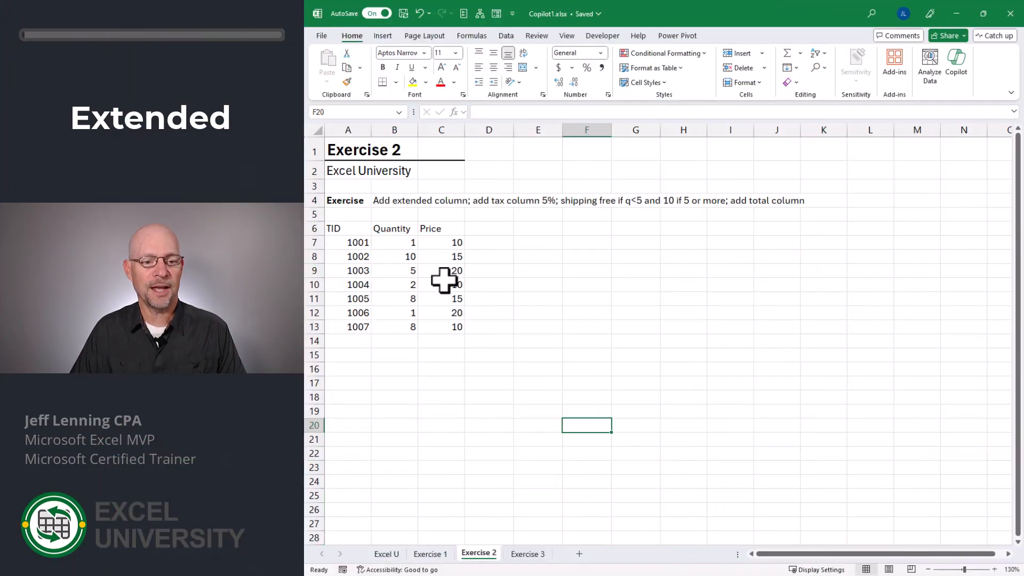
pyautogui.moveTo(446, 368)
pyautogui.write('add a')
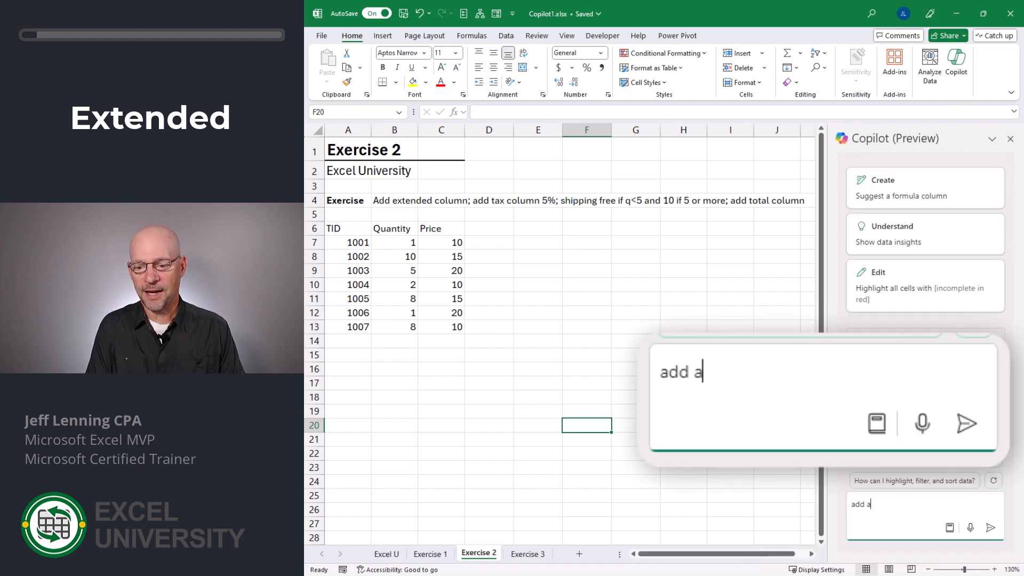
# Step: Ask Copilot for an extended price column and insert the =B7*C7 Extended Price column into column D
pyautogui.write('n extended')
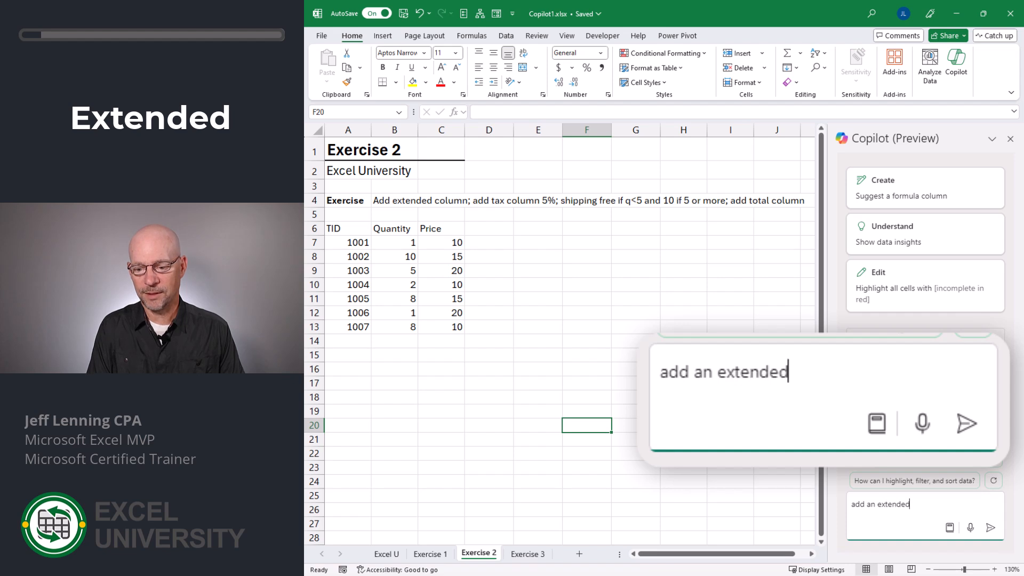
pyautogui.click(967, 423)
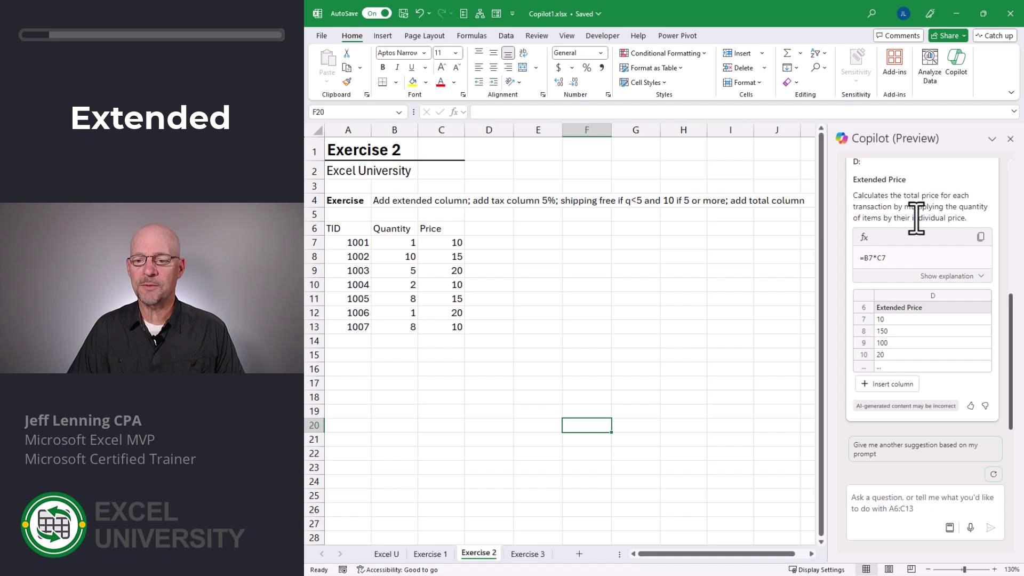
pyautogui.moveTo(965, 203)
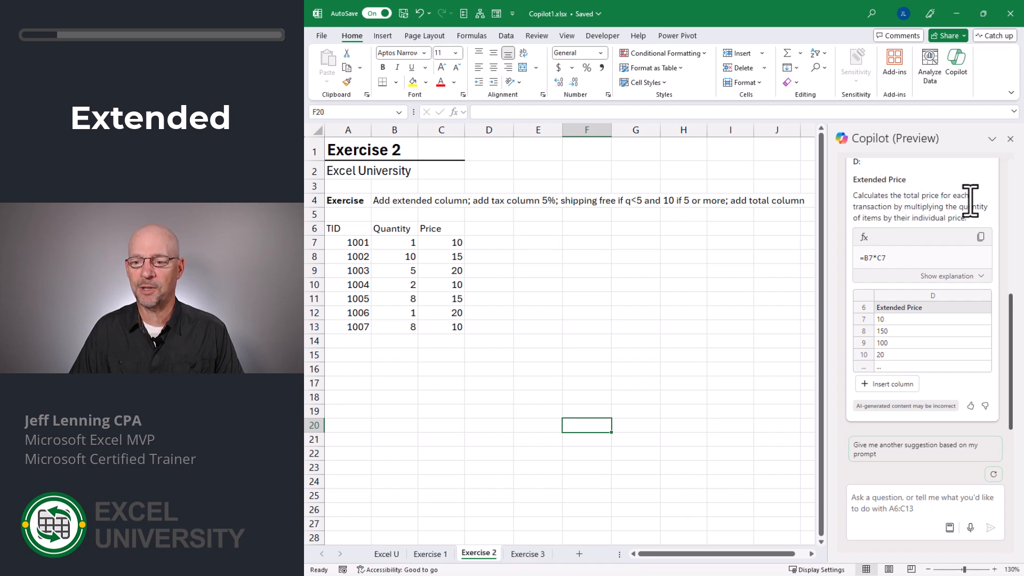
pyautogui.moveTo(946, 217)
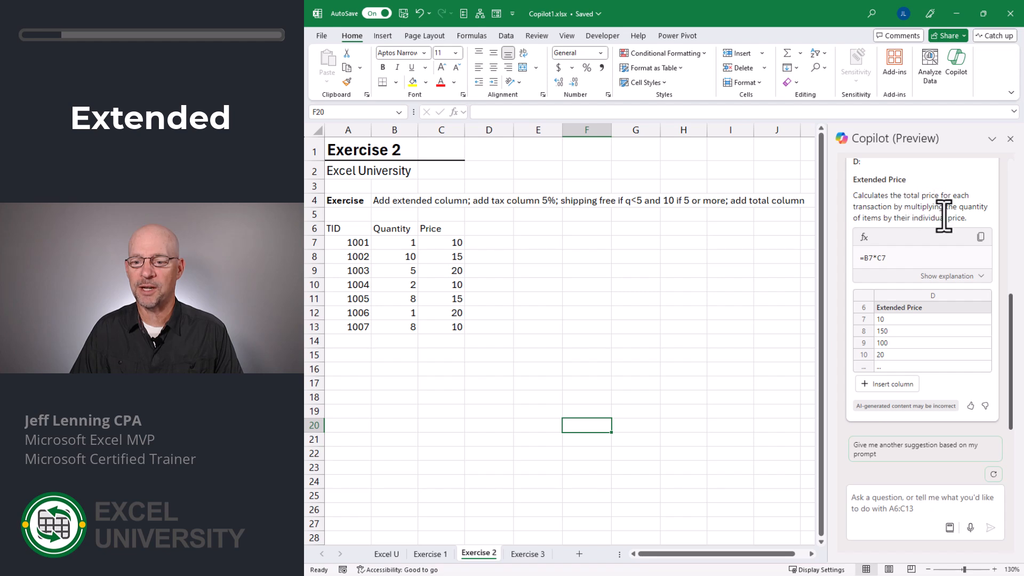
pyautogui.moveTo(960, 255)
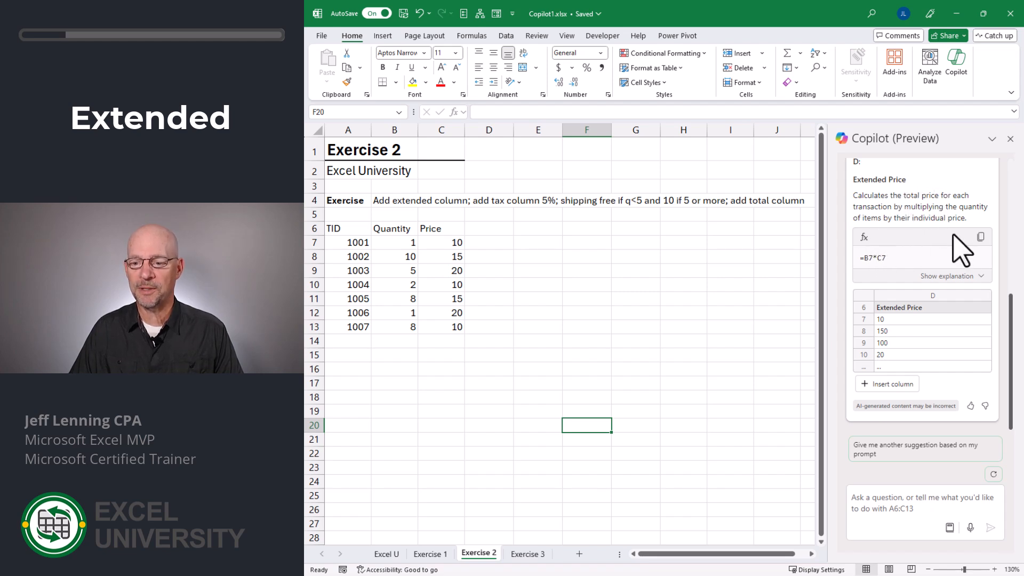
pyautogui.moveTo(907, 356)
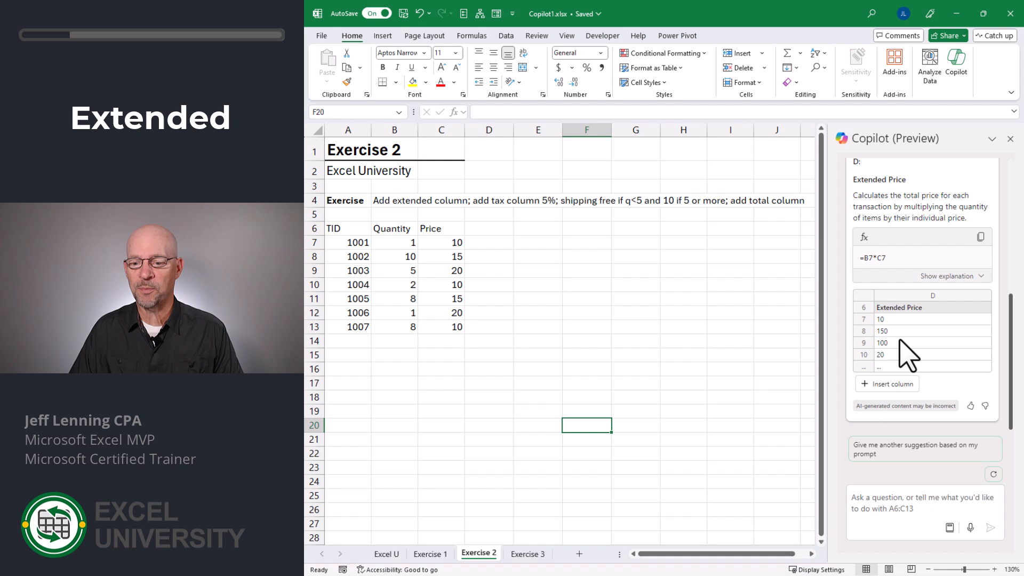
pyautogui.click(886, 383)
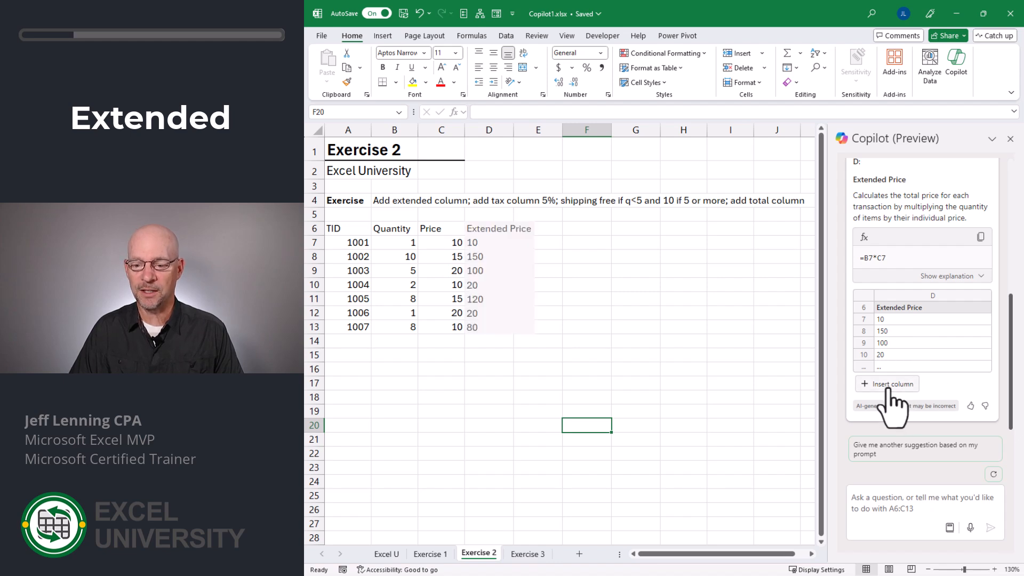
pyautogui.click(886, 383)
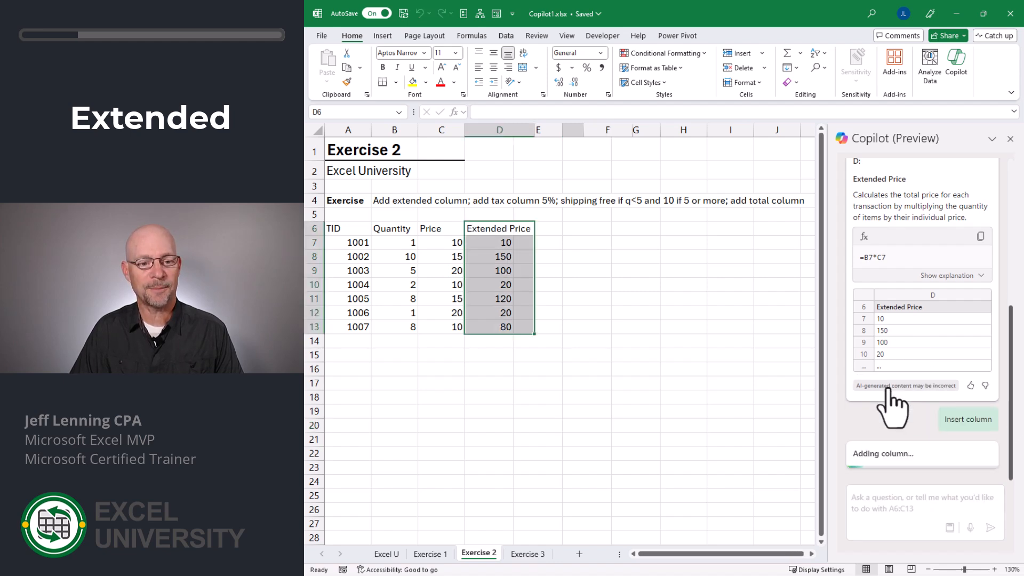
pyautogui.click(967, 419)
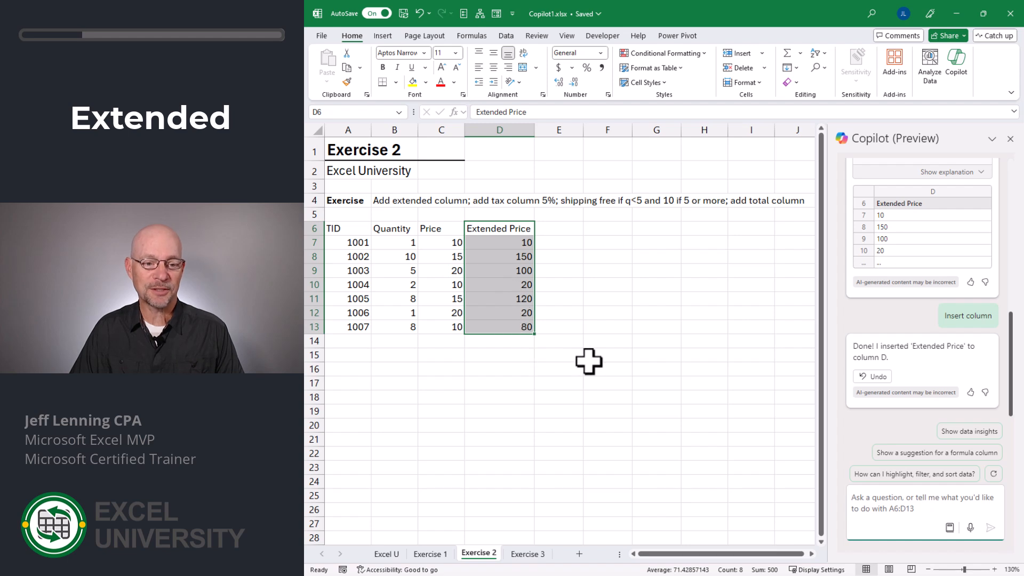
pyautogui.write('add a tax column')
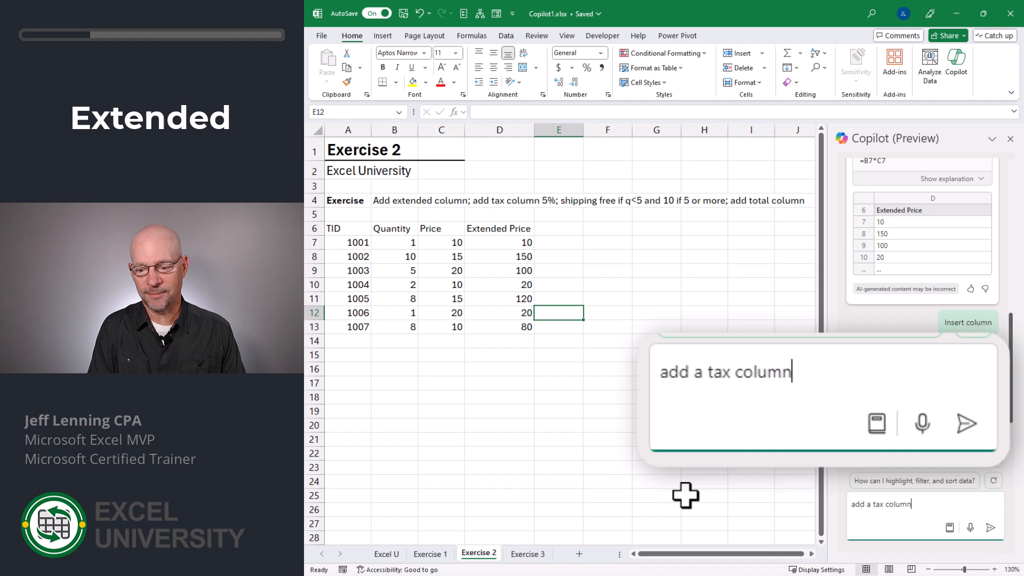
# Step: Ask Copilot for a tax column at 5% and insert the =D7*0.05 Tax column into column E, checking a cell
pyautogui.write('at 5%')
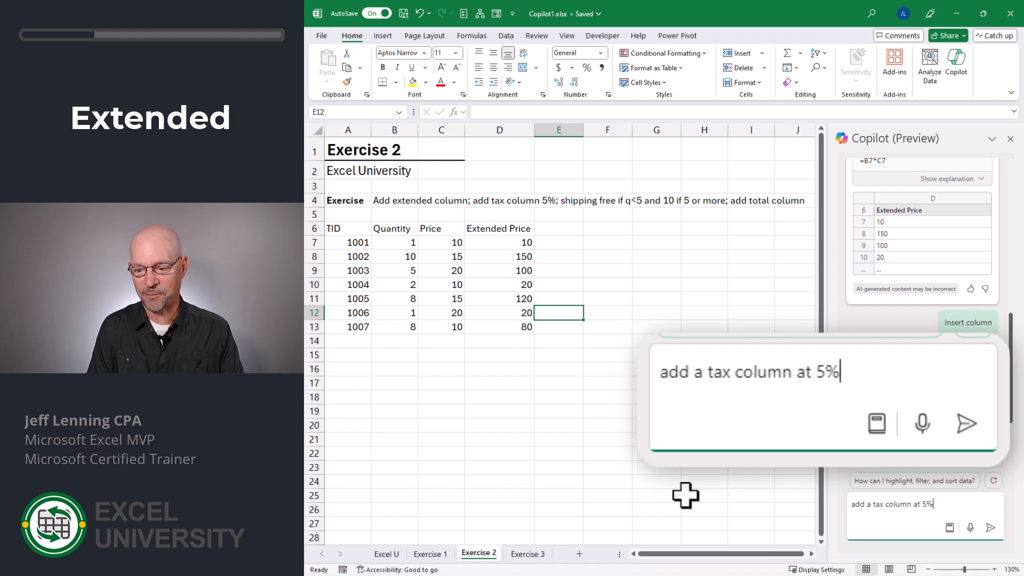
pyautogui.click(968, 424)
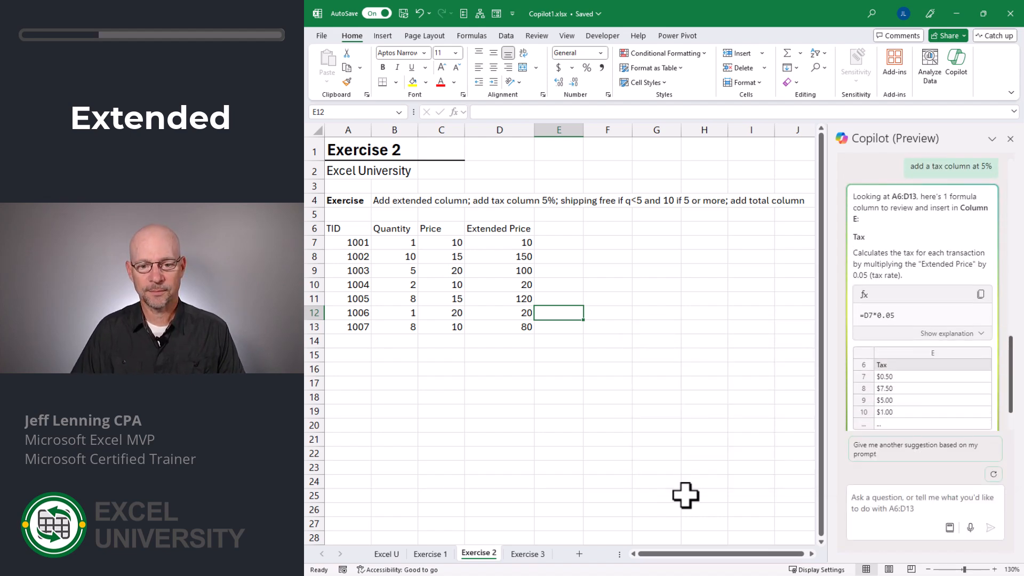
pyautogui.scroll(-3)
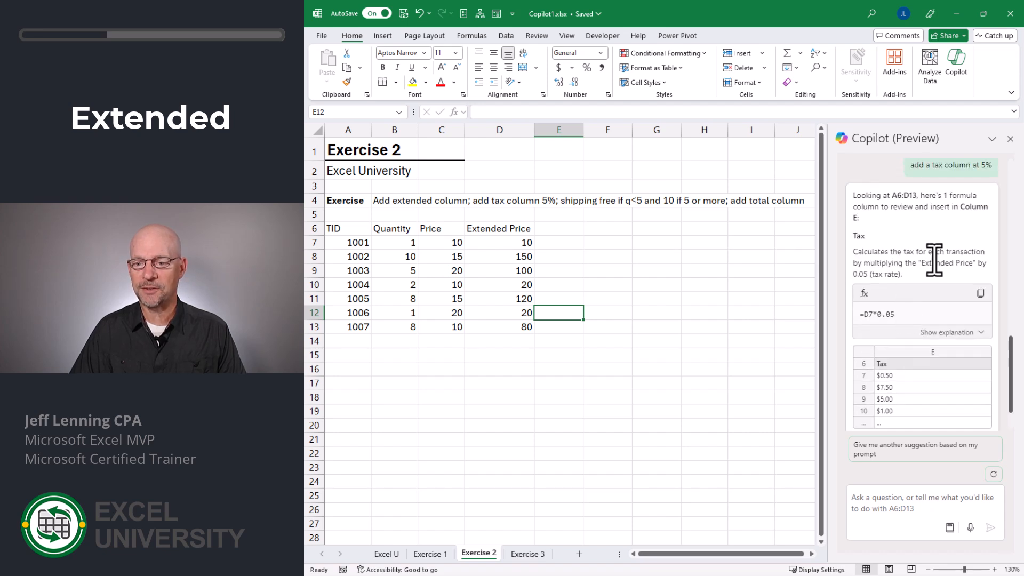
pyautogui.scroll(-3)
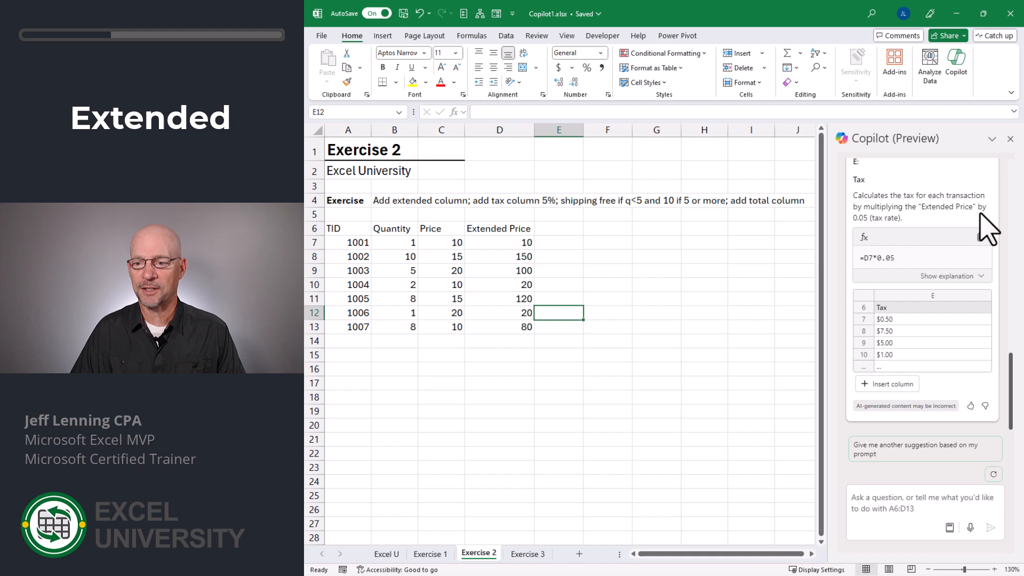
pyautogui.moveTo(970, 335)
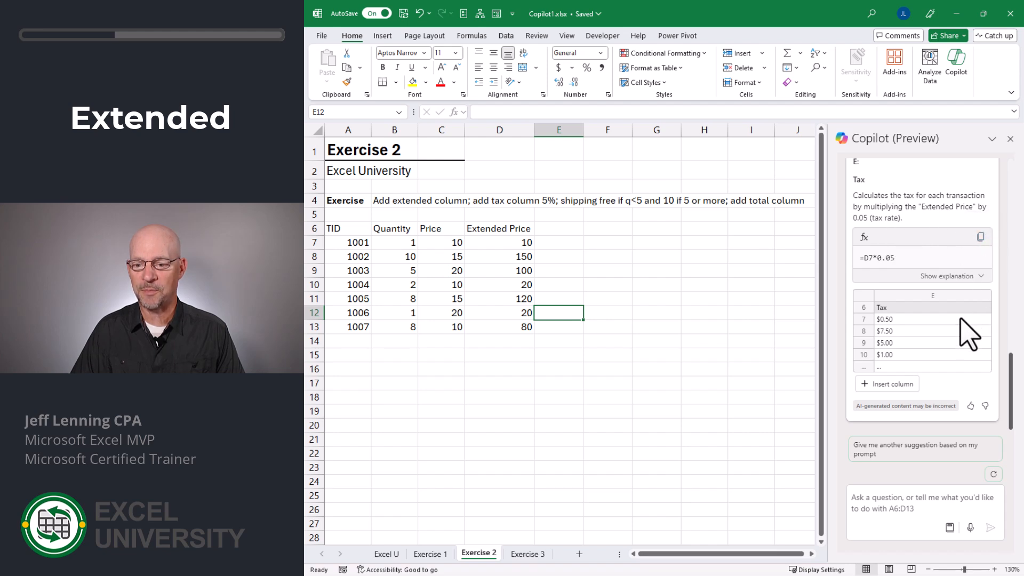
pyautogui.moveTo(886, 383)
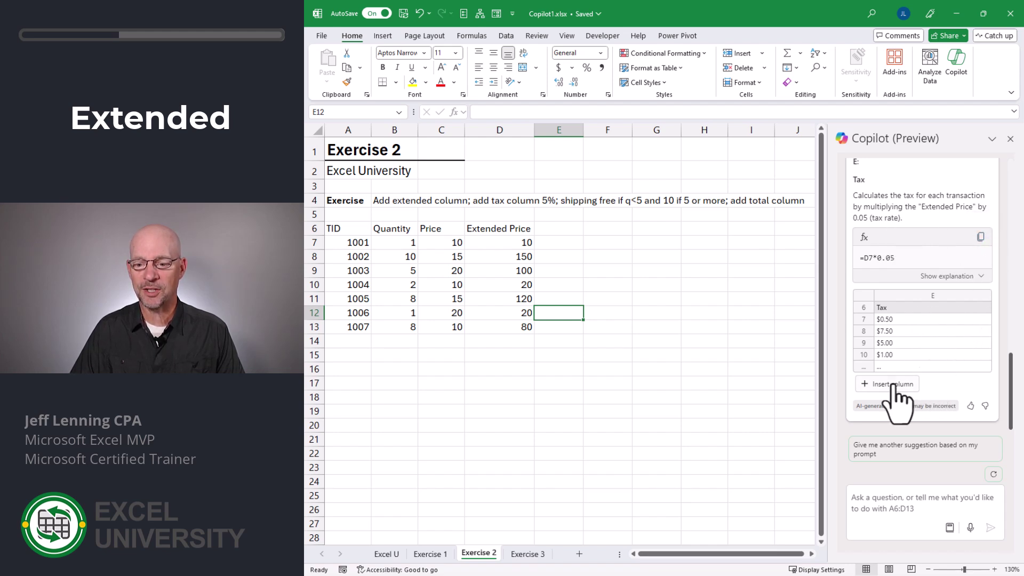
pyautogui.click(886, 384)
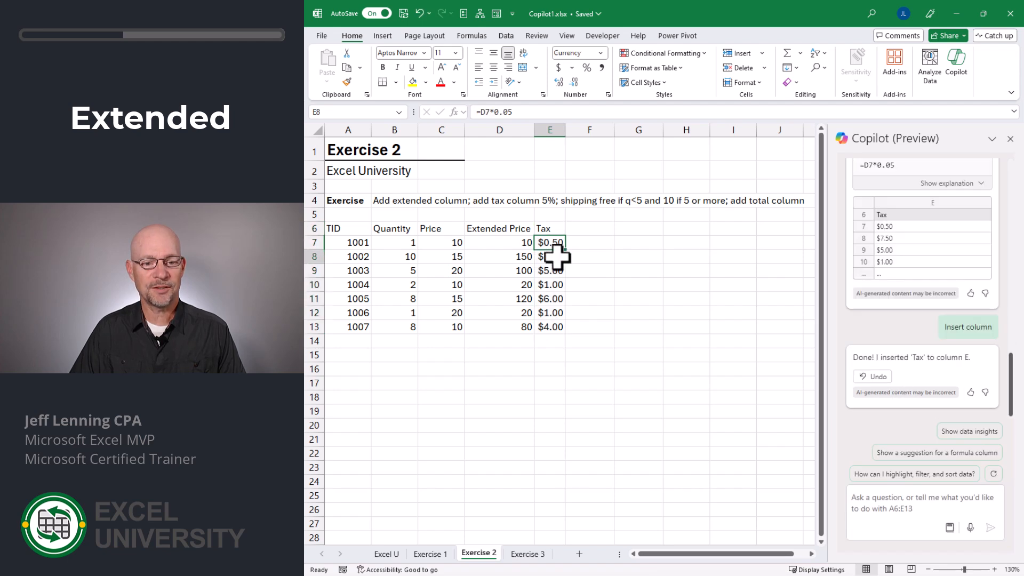
pyautogui.click(550, 270)
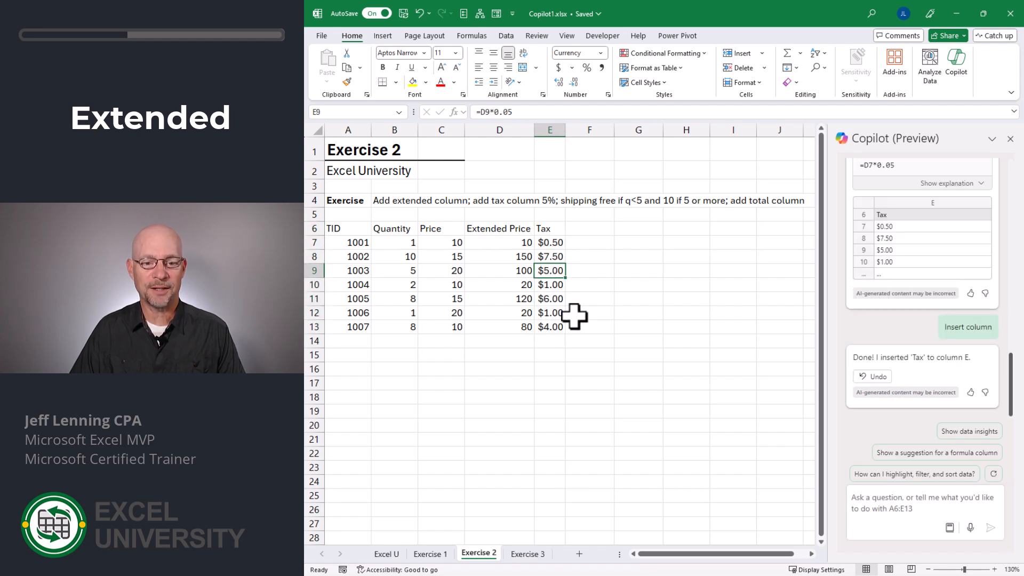
# Step: Send Copilot the request 'add a shipping column. shipping is free if quantity < 5, otherwise it is 10 flat'
pyautogui.click(588, 313)
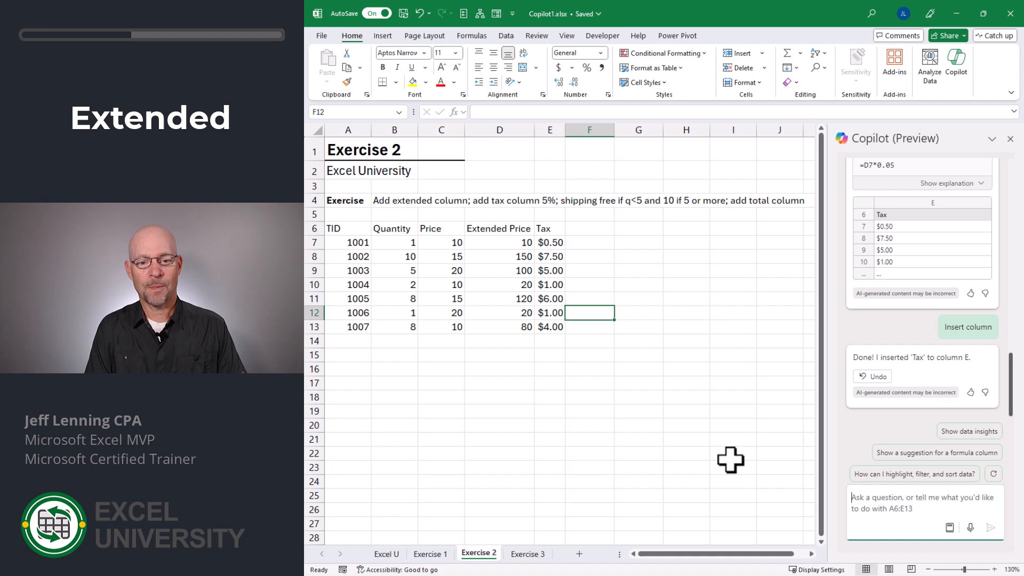
pyautogui.write('add a ship')
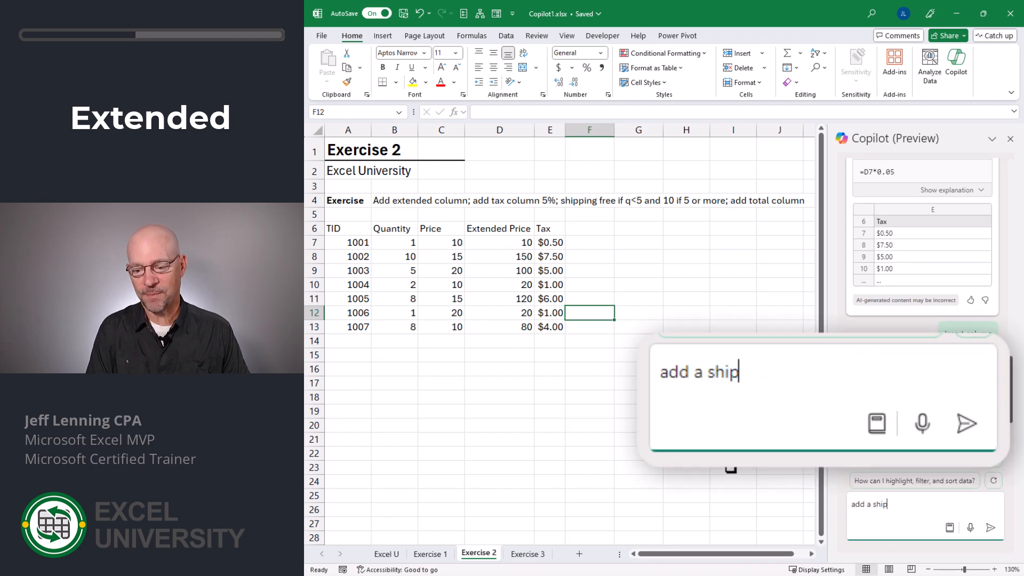
pyautogui.write('ping column.')
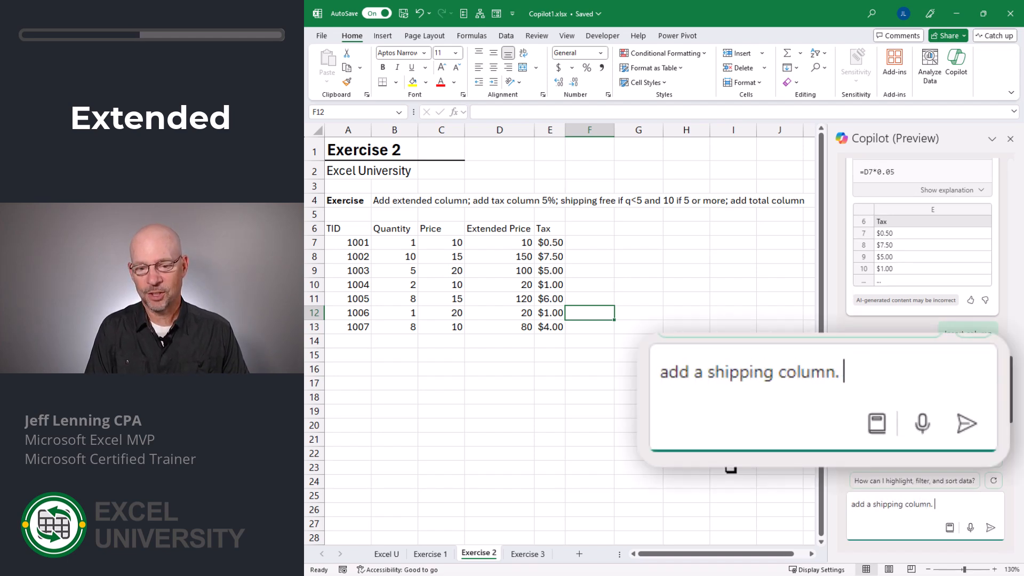
pyautogui.write('shipping is free')
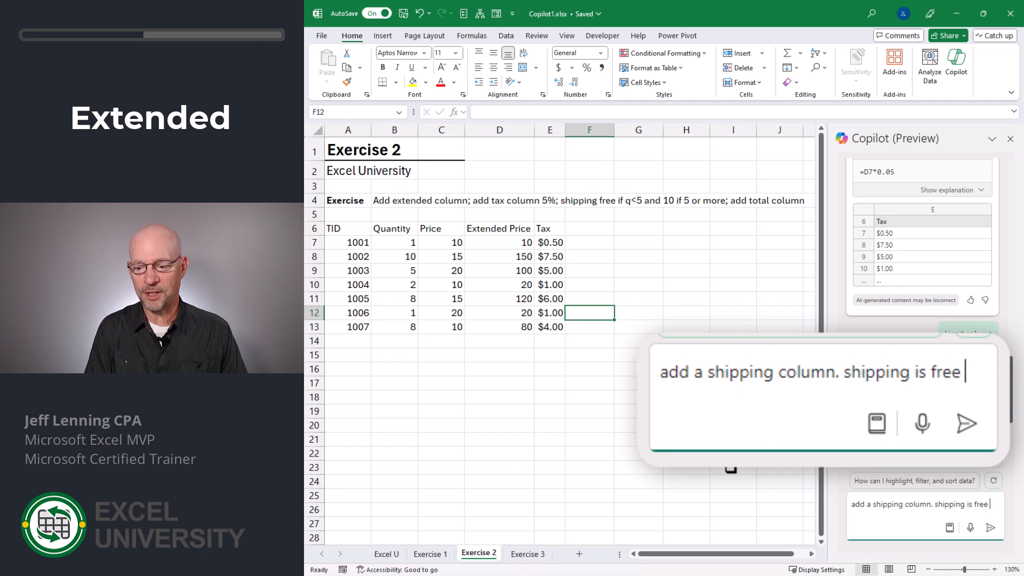
pyautogui.write('if quantity')
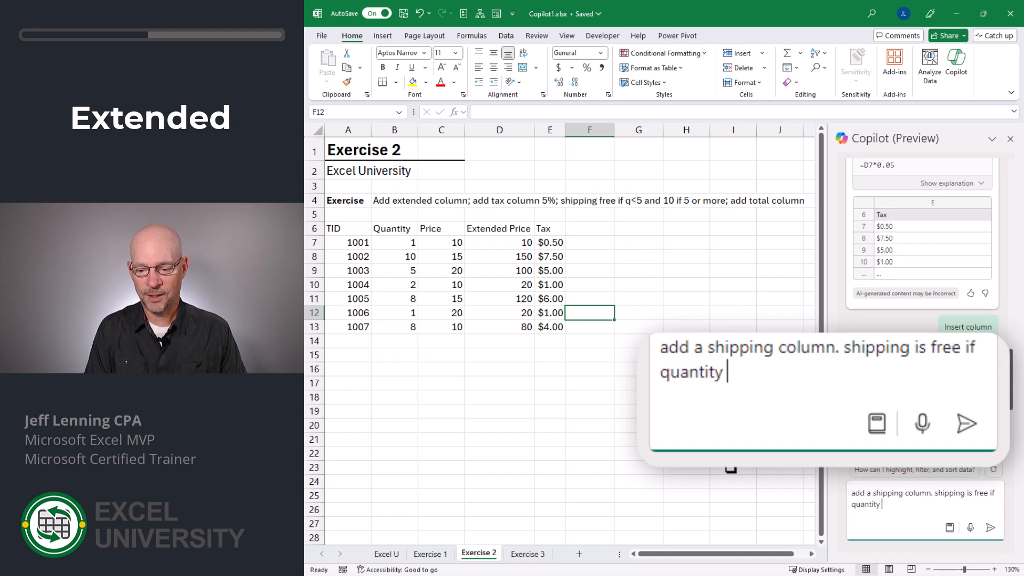
pyautogui.write('< 5')
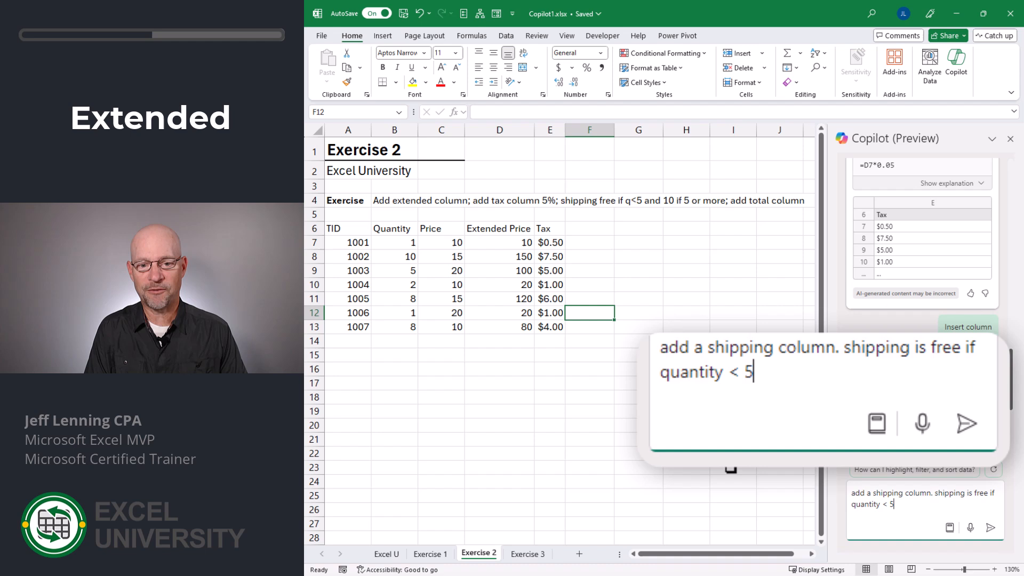
pyautogui.write(', otherwise it')
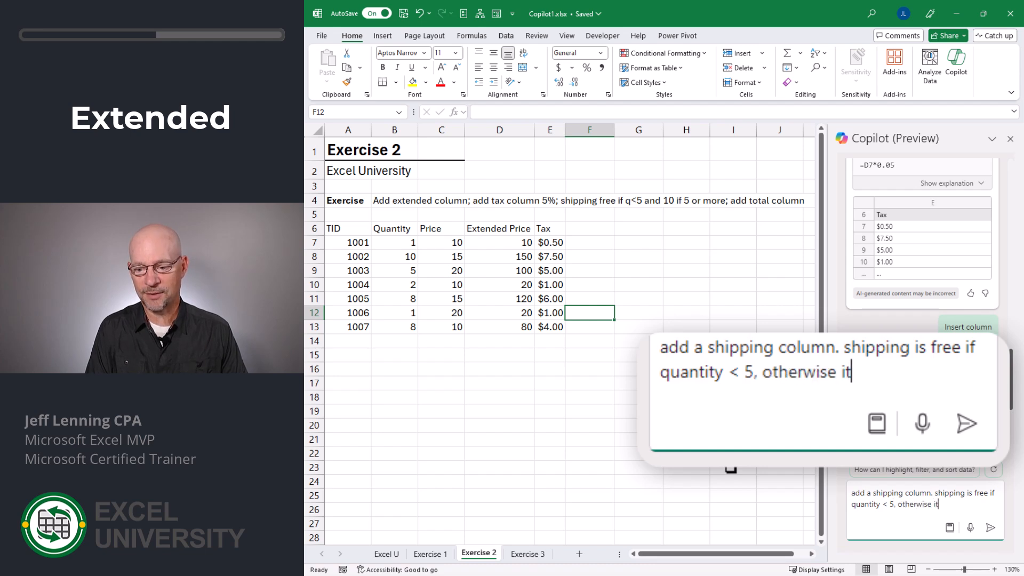
pyautogui.write('is')
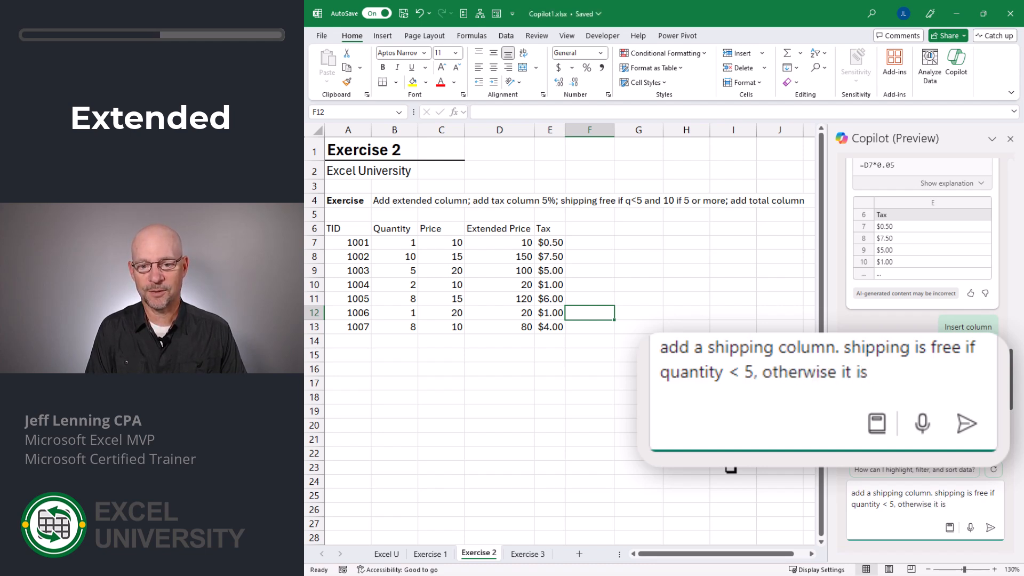
pyautogui.write('10 fla')
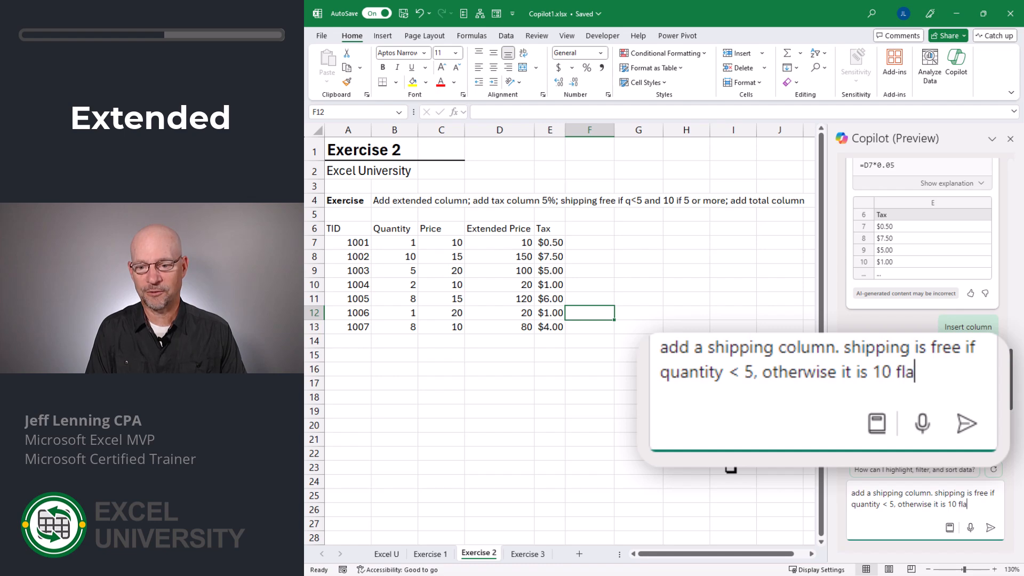
pyautogui.click(967, 423)
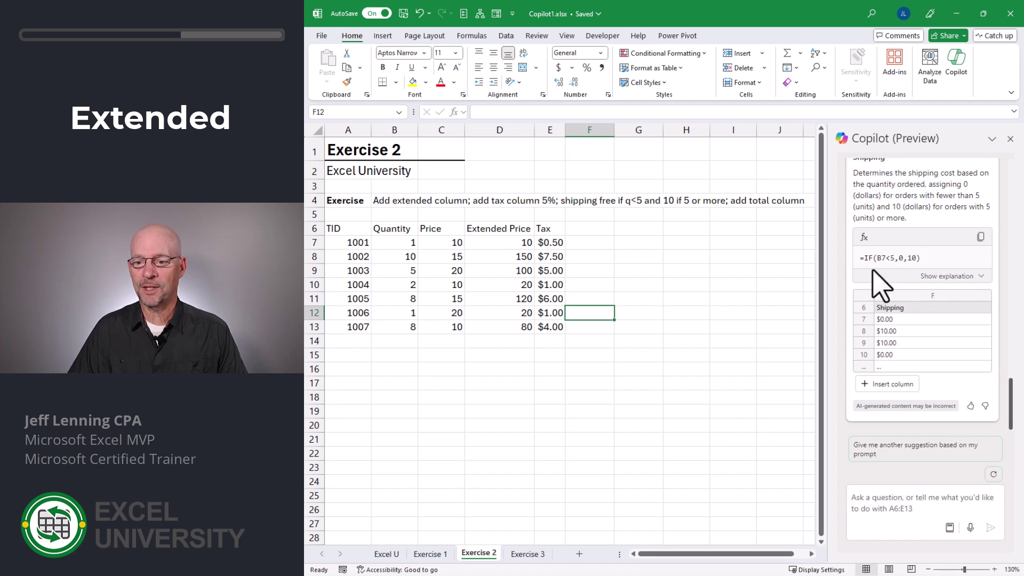
pyautogui.moveTo(927, 391)
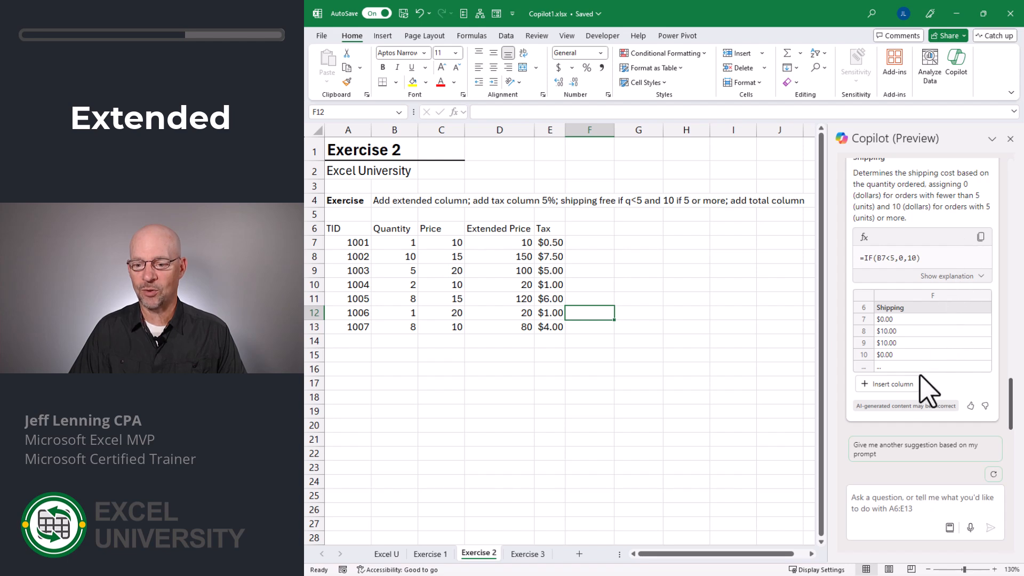
# Step: Insert Copilot's Shipping IF column and inspect the first transaction's quantity and shipping formula
pyautogui.click(890, 383)
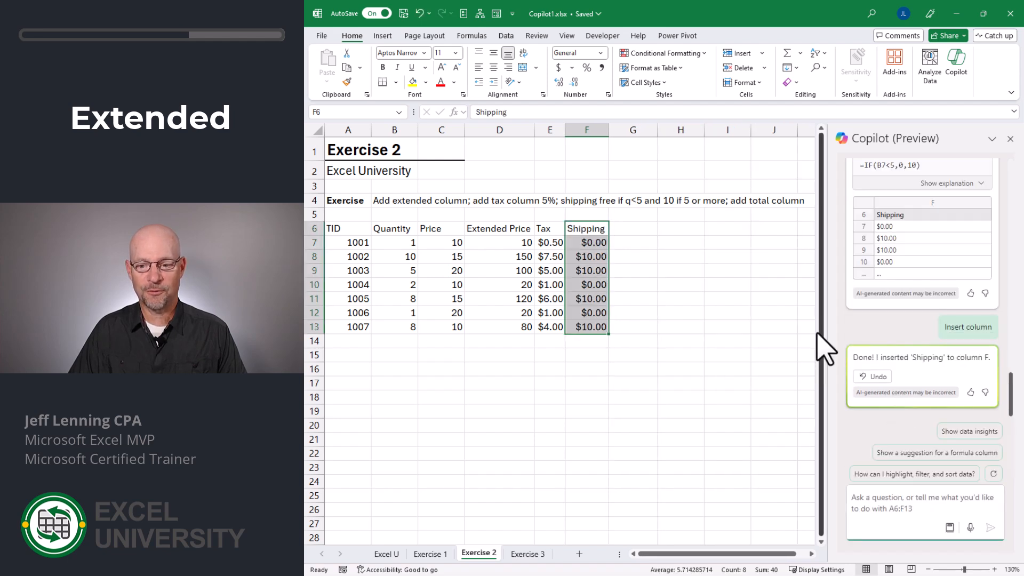
pyautogui.click(585, 242)
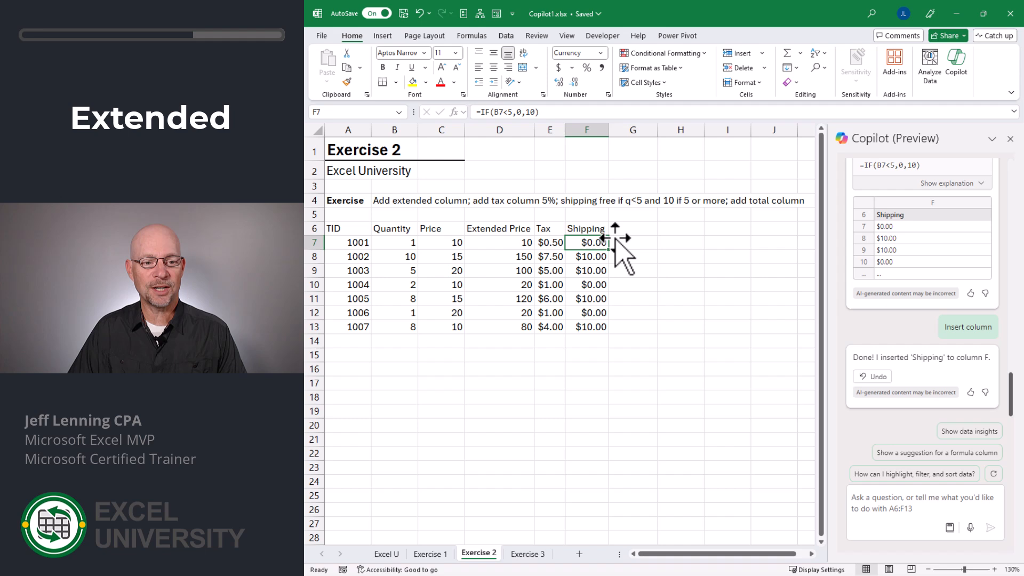
pyautogui.click(394, 242)
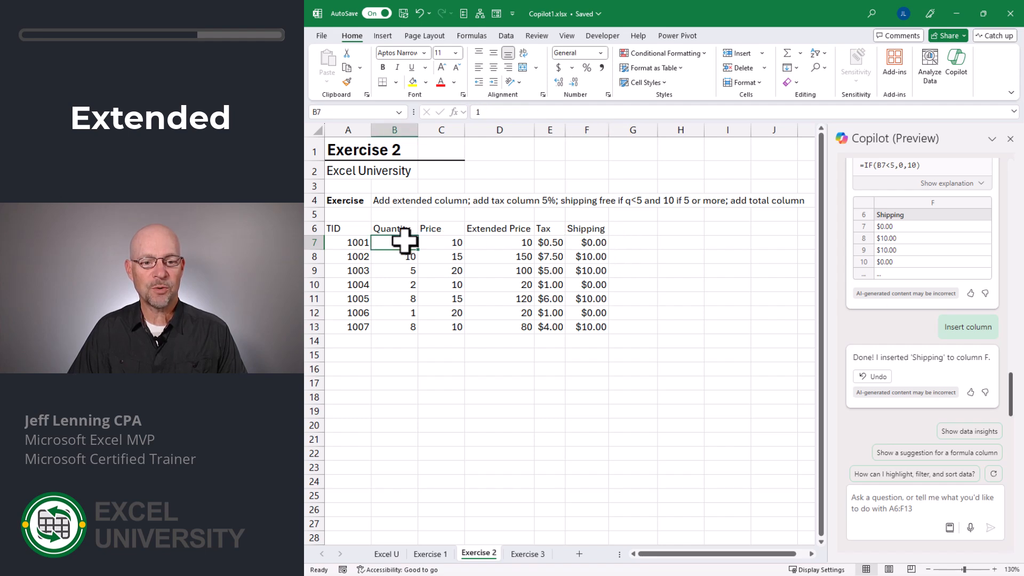
pyautogui.click(586, 242)
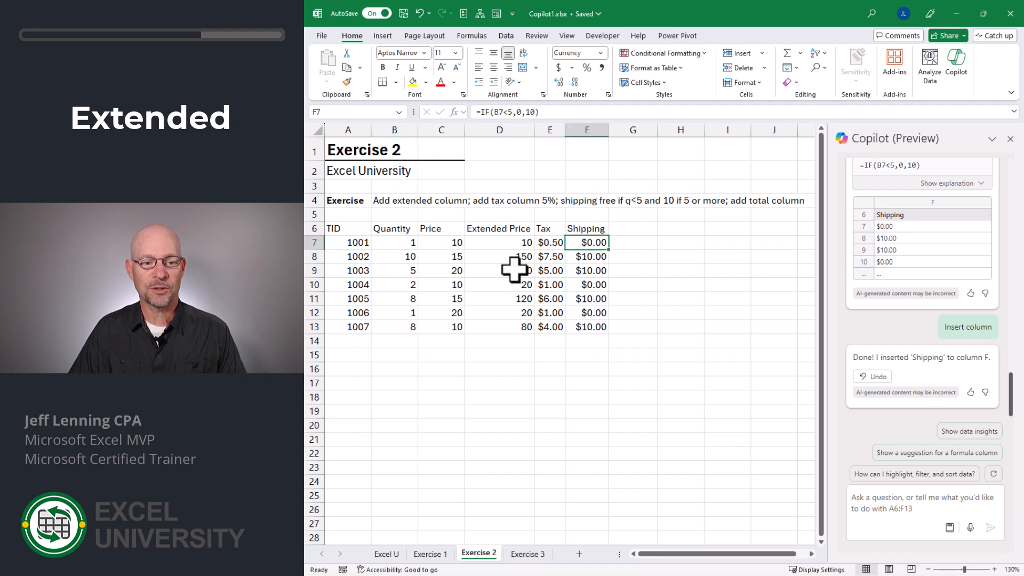
# Step: Spot-check rows 8 and 9, confirming shipping is 0 under five units and 10 otherwise
pyautogui.click(393, 255)
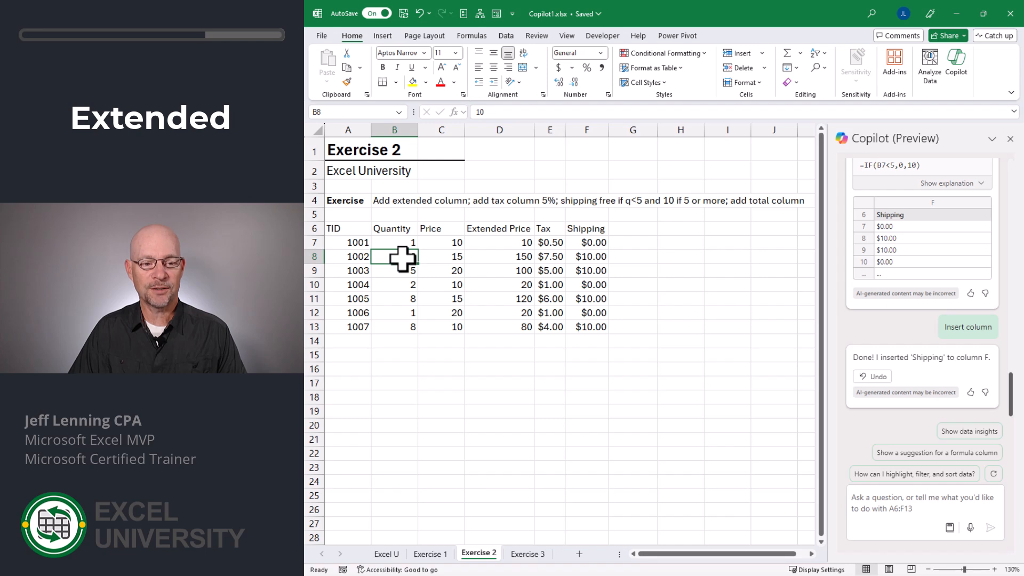
pyautogui.click(587, 256)
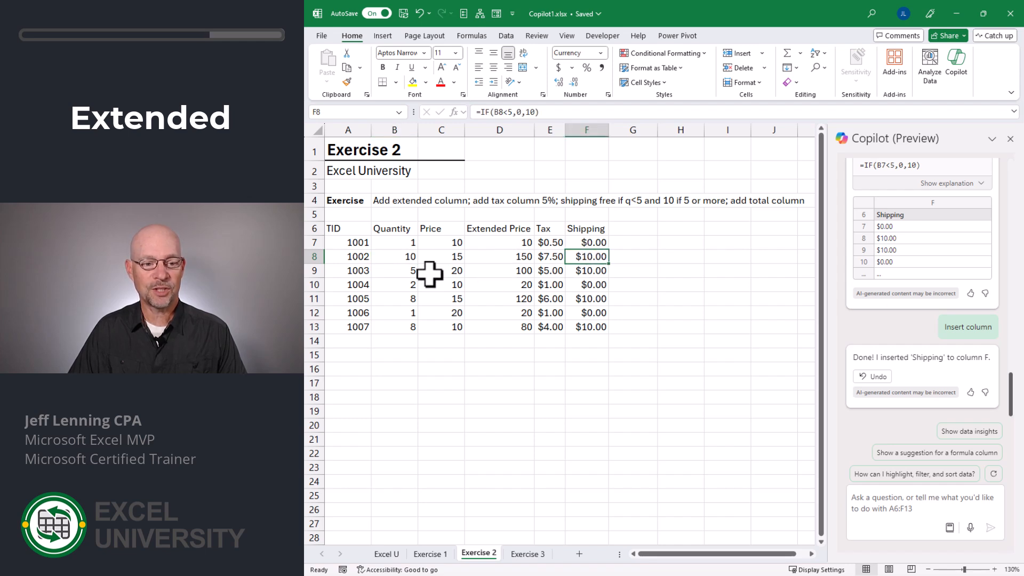
pyautogui.click(395, 269)
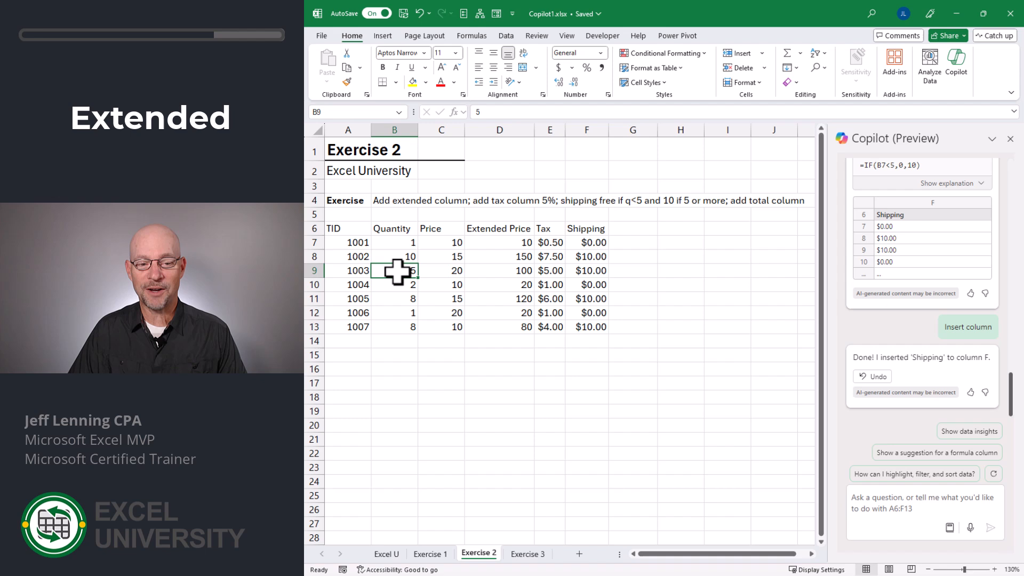
pyautogui.click(585, 269)
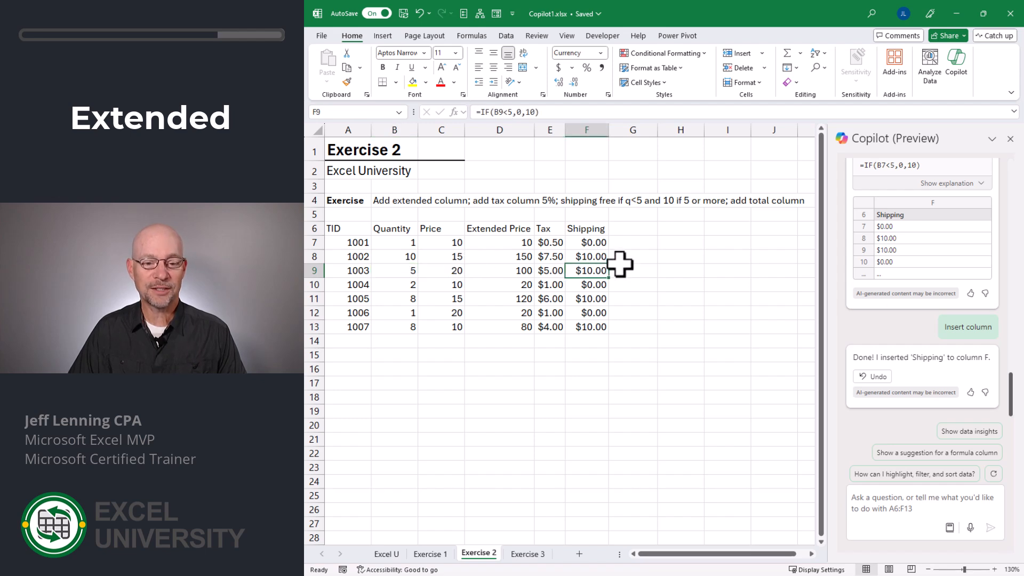
pyautogui.moveTo(592, 341)
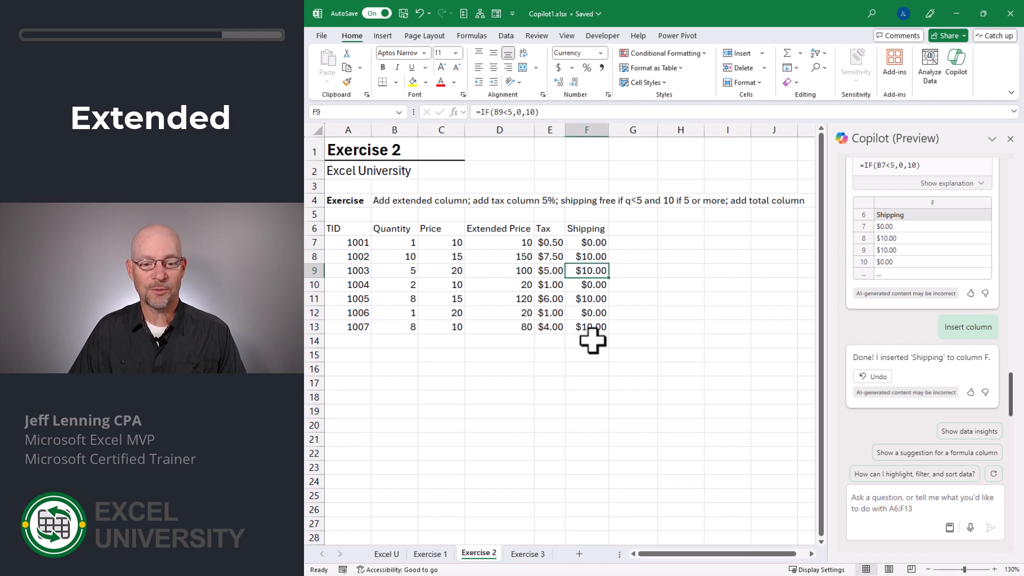
pyautogui.click(586, 340)
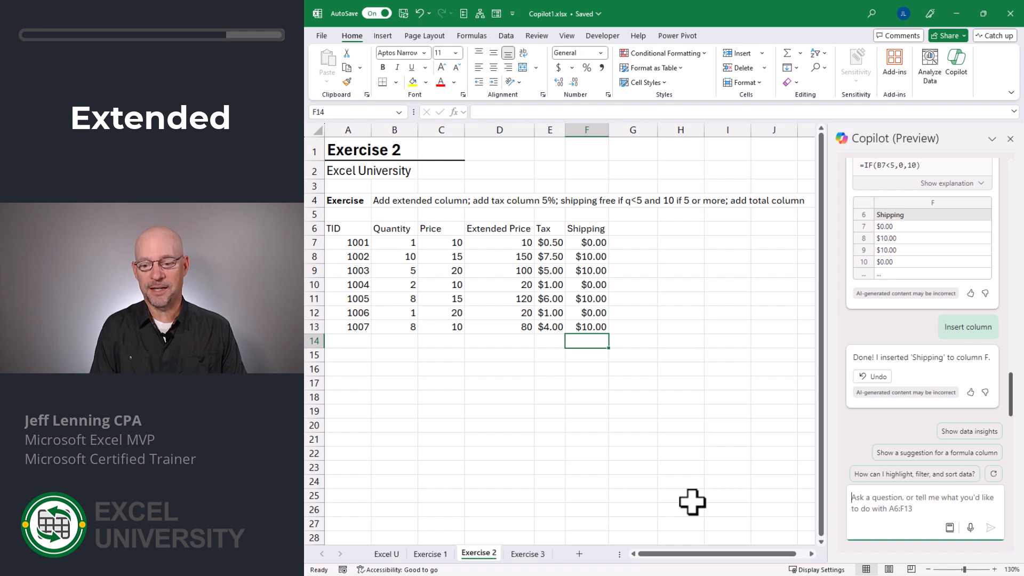
# Step: Ask Copilot for a total column and insert the =D7+E7+F7 Total column, inspecting the first row's formula
pyautogui.write('add a tot')
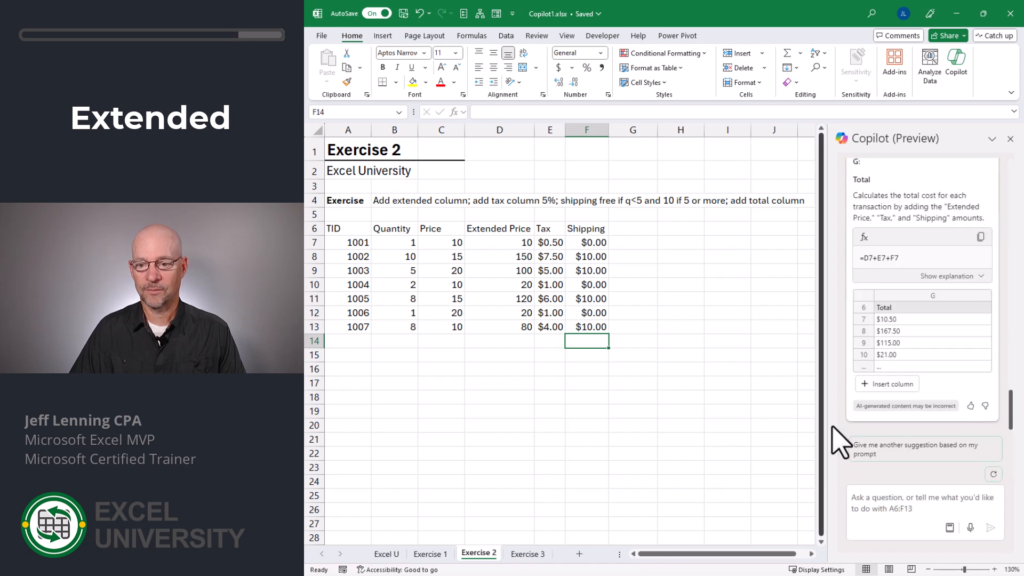
pyautogui.moveTo(924, 208)
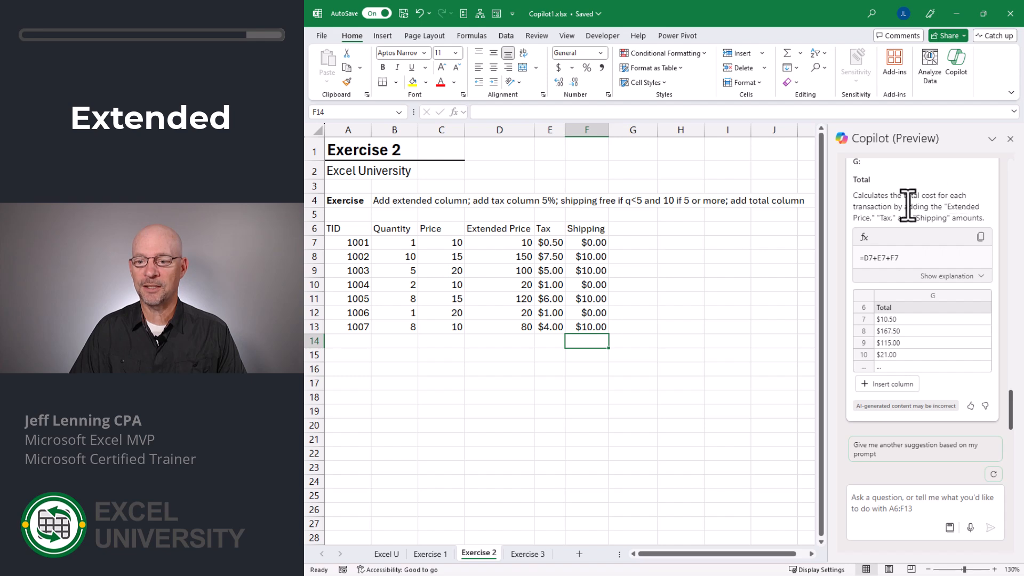
pyautogui.moveTo(979, 249)
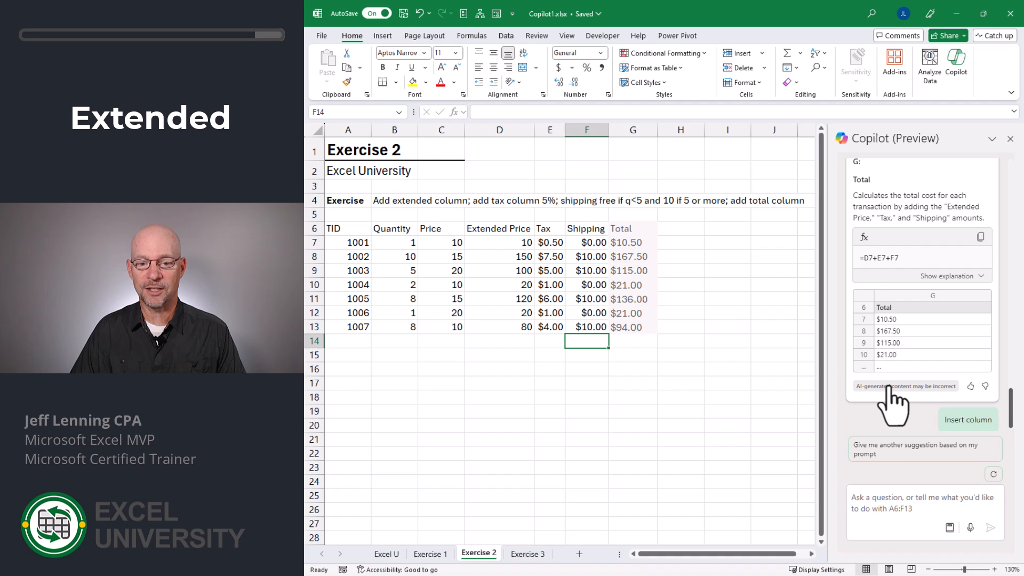
pyautogui.click(967, 419)
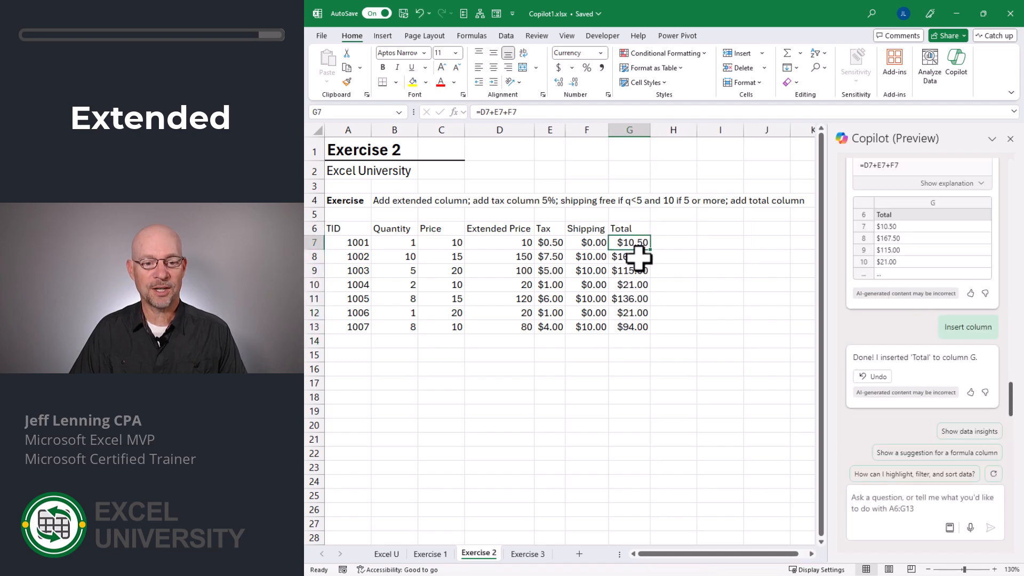
pyautogui.click(527, 553)
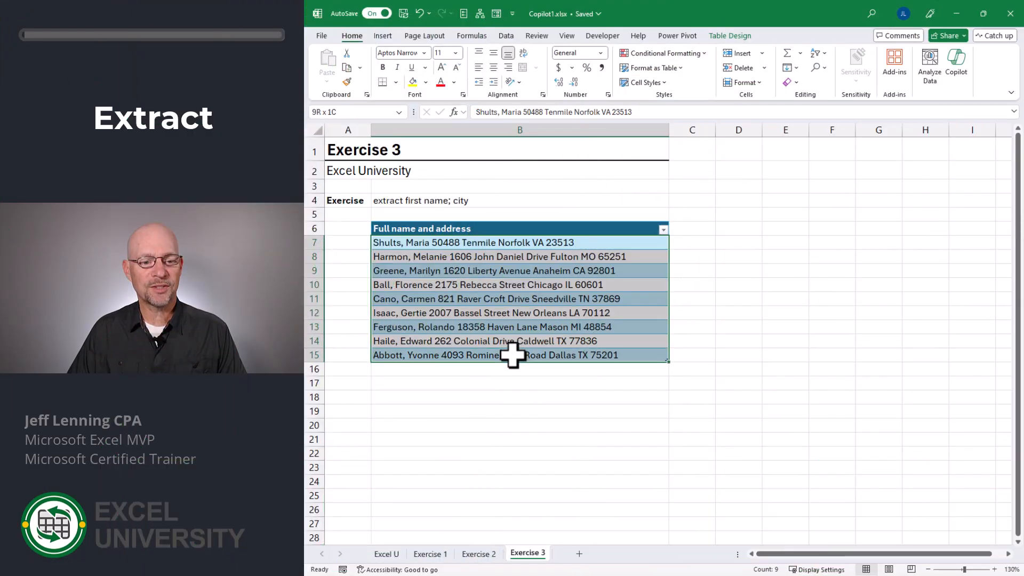
# Step: Select the Exercise 3 table, ask Copilot to extract first name, and insert the suggested First name column
pyautogui.click(520, 242)
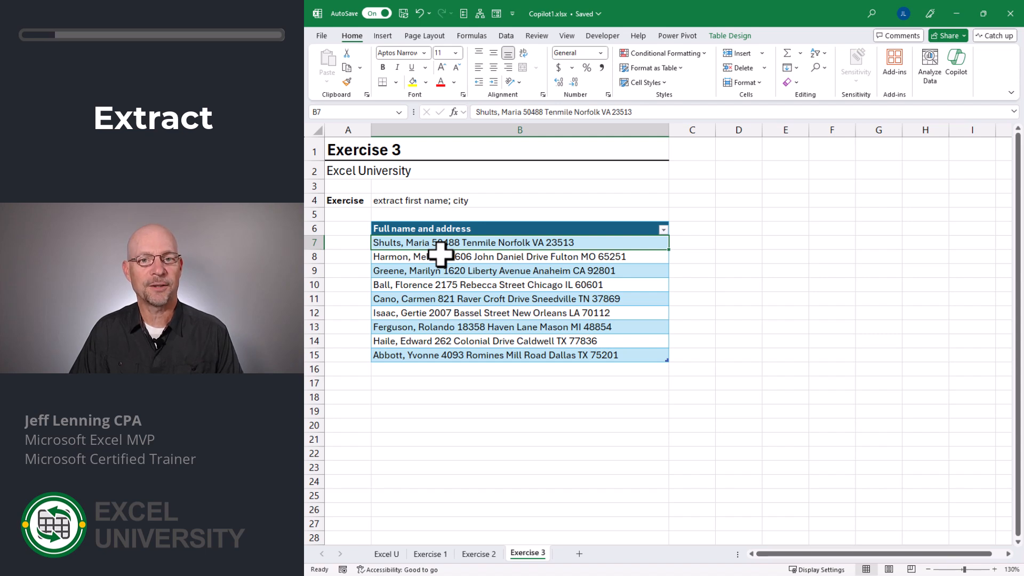
pyautogui.click(956, 67)
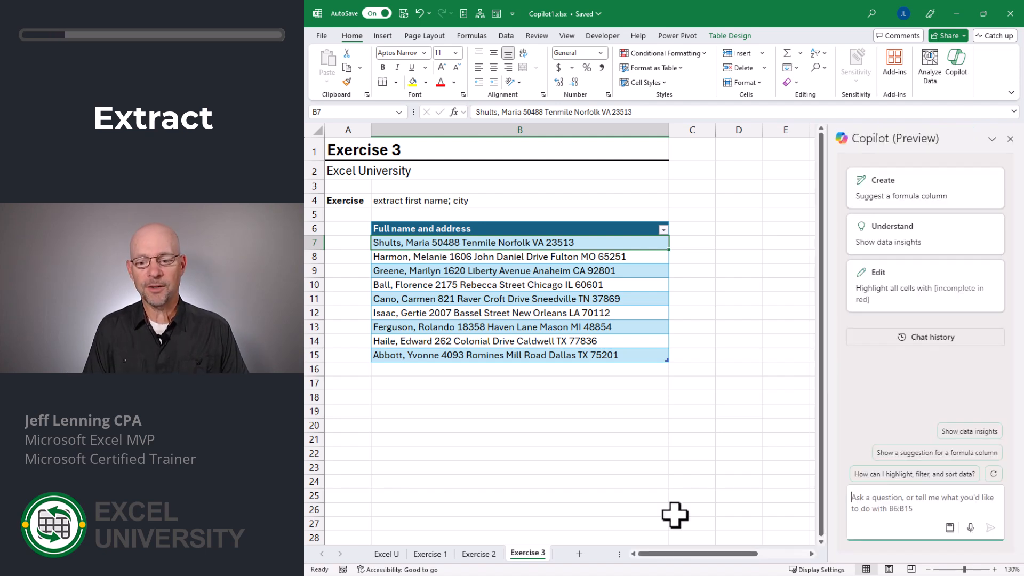
pyautogui.write('extract first')
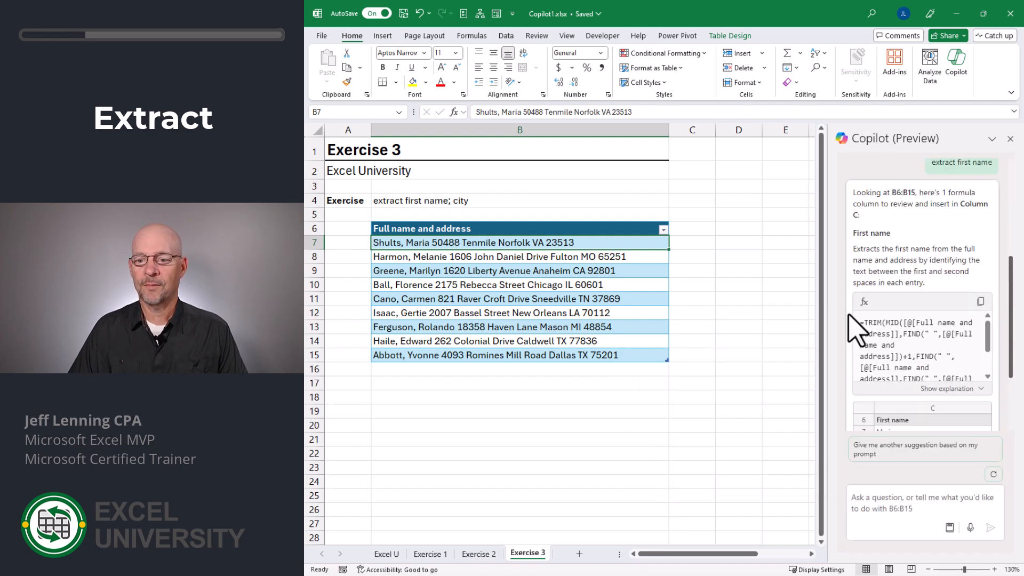
pyautogui.scroll(-3)
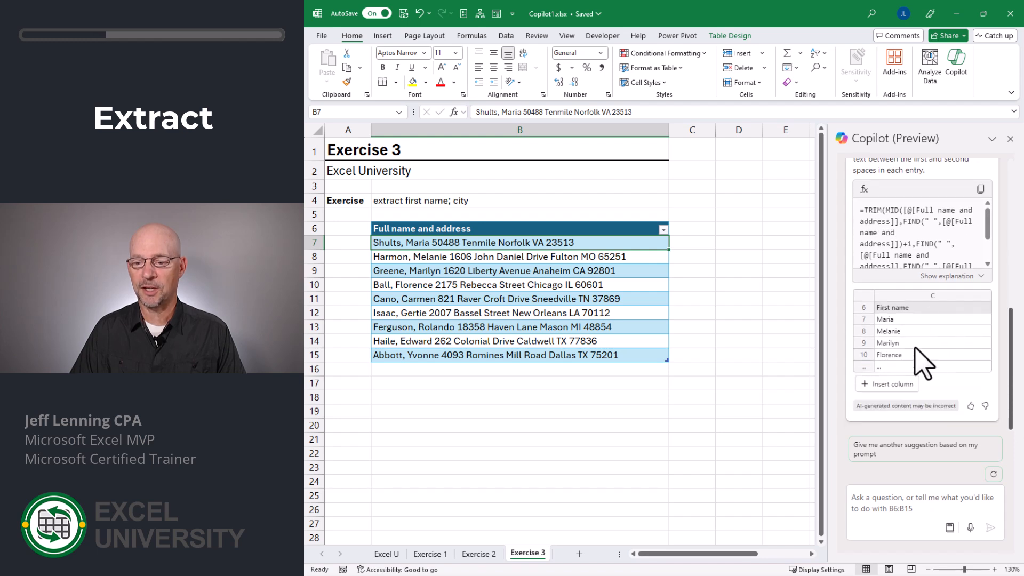
pyautogui.click(886, 383)
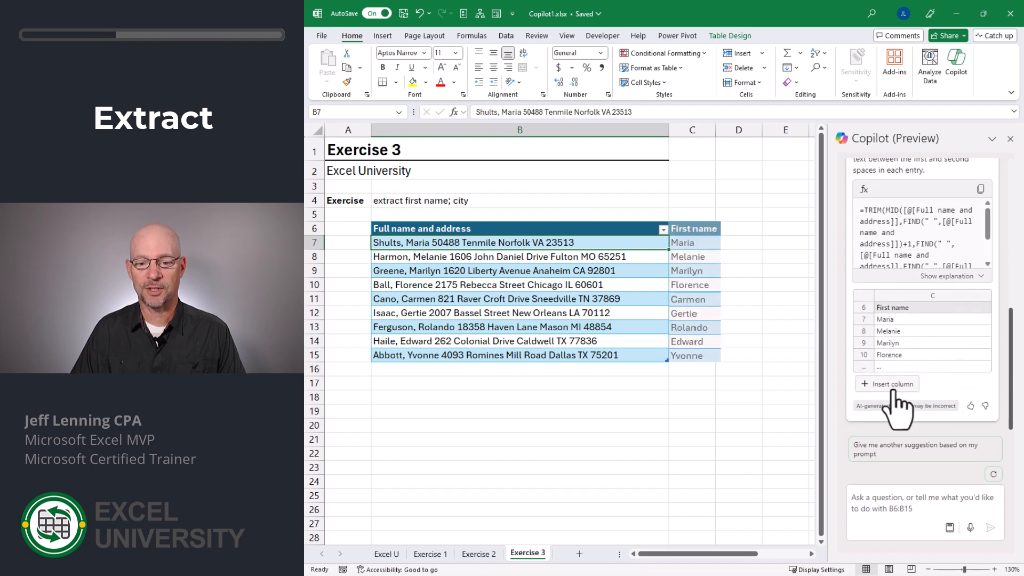
pyautogui.click(886, 382)
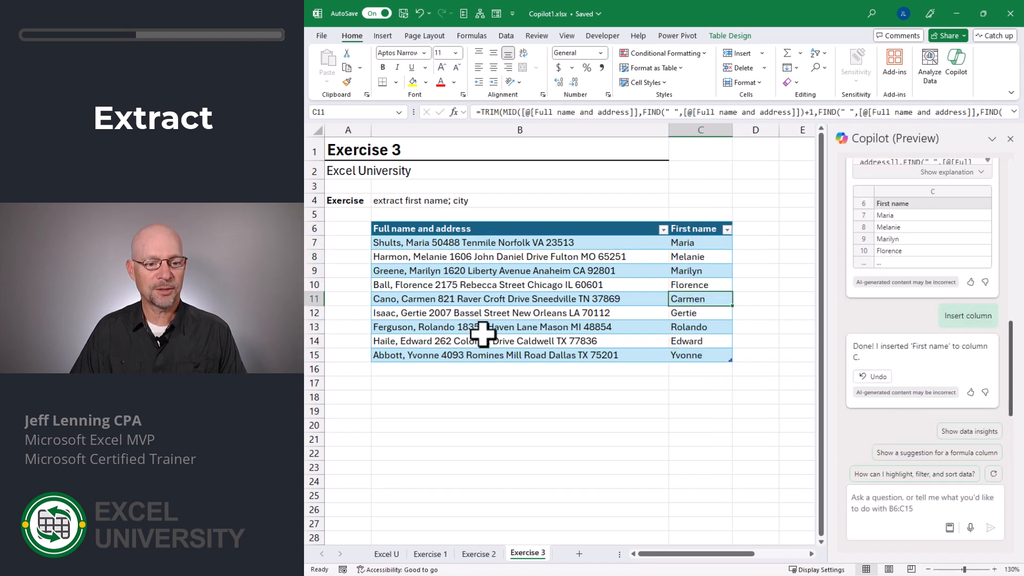
# Step: Ask Copilot to add a city column and insert its TEXTSPLIT-based City column, then deselect the table
pyautogui.write('add')
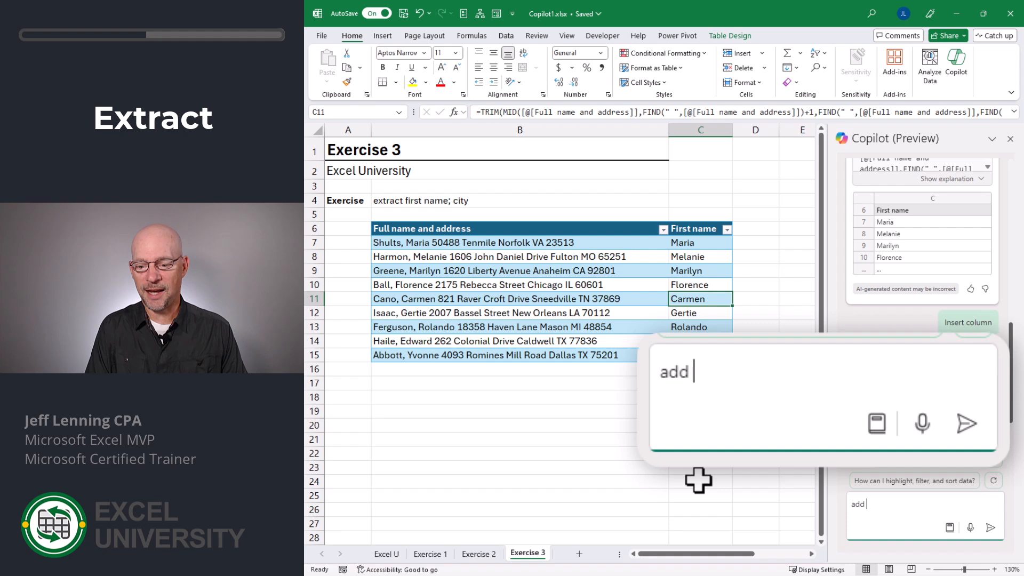
pyautogui.click(967, 423)
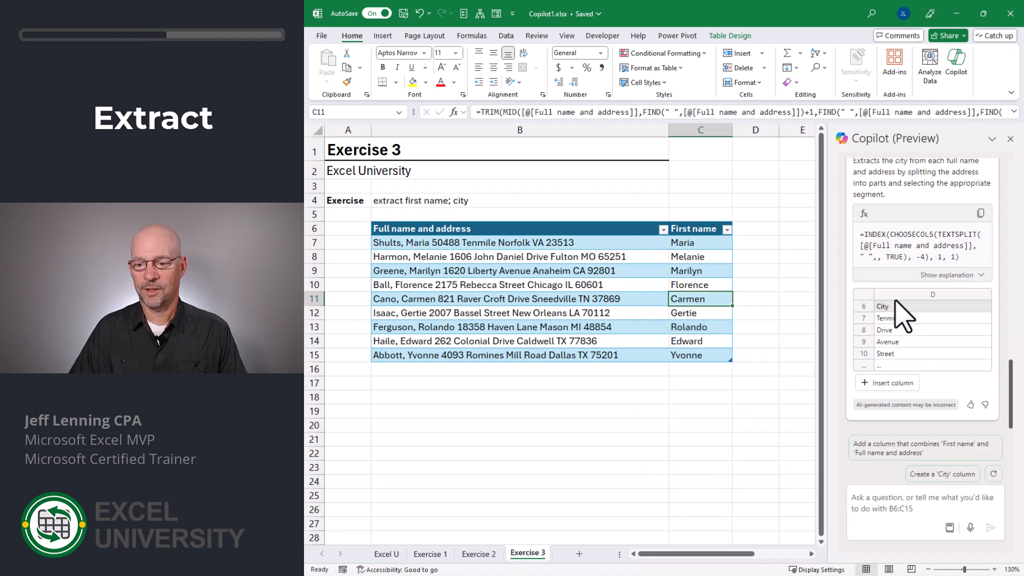
pyautogui.moveTo(925, 394)
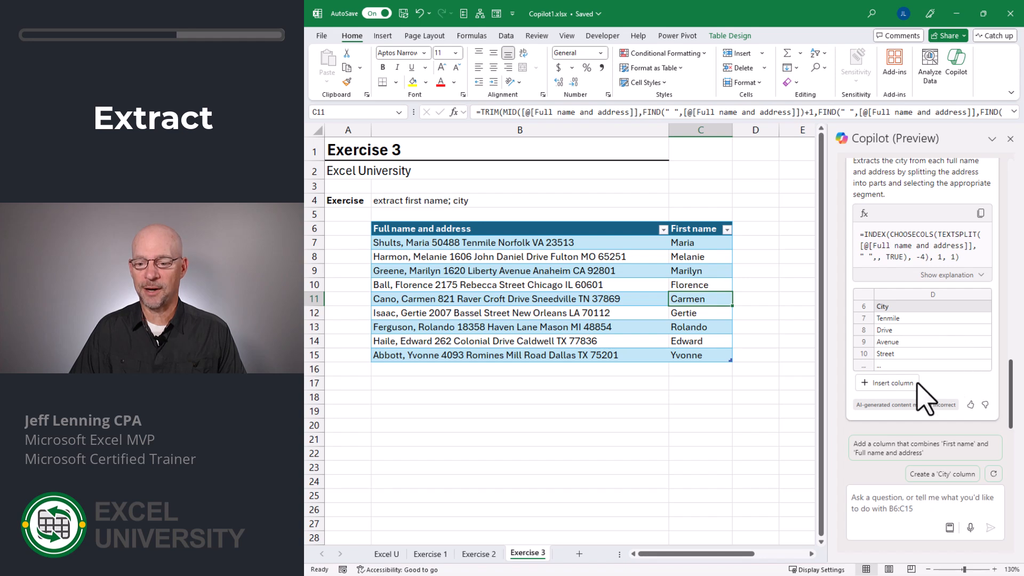
pyautogui.click(887, 382)
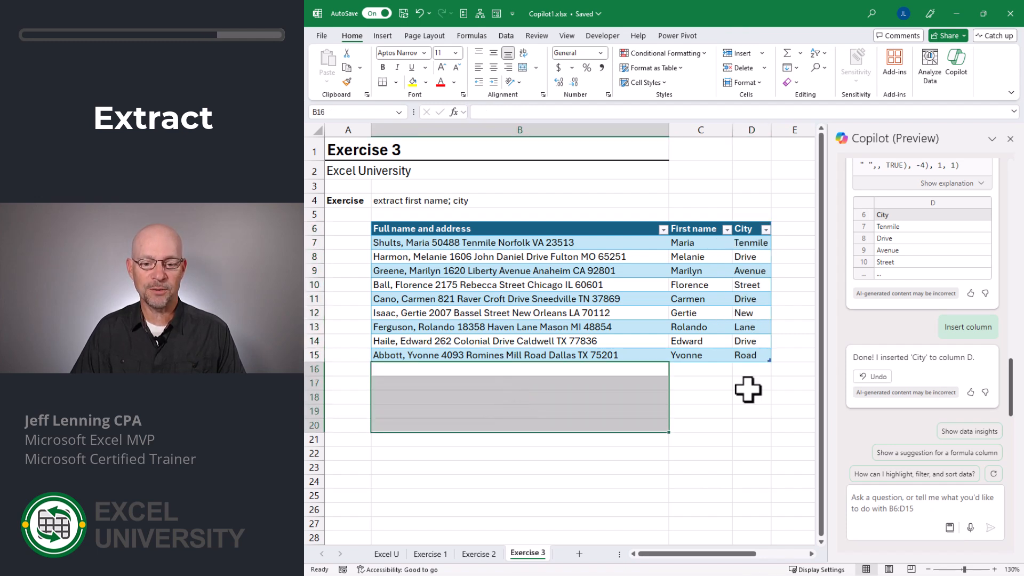
pyautogui.click(699, 367)
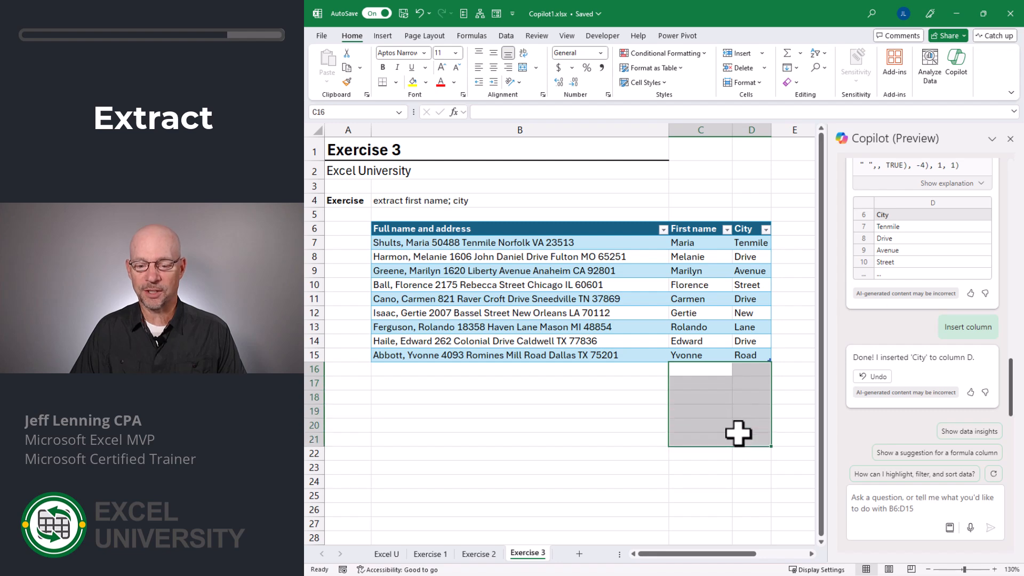
pyautogui.click(699, 369)
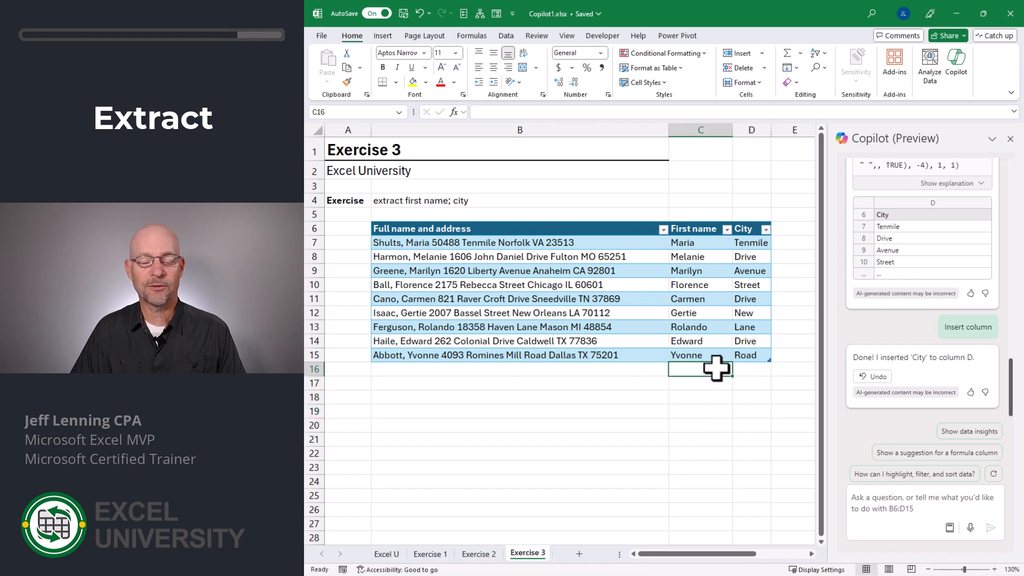